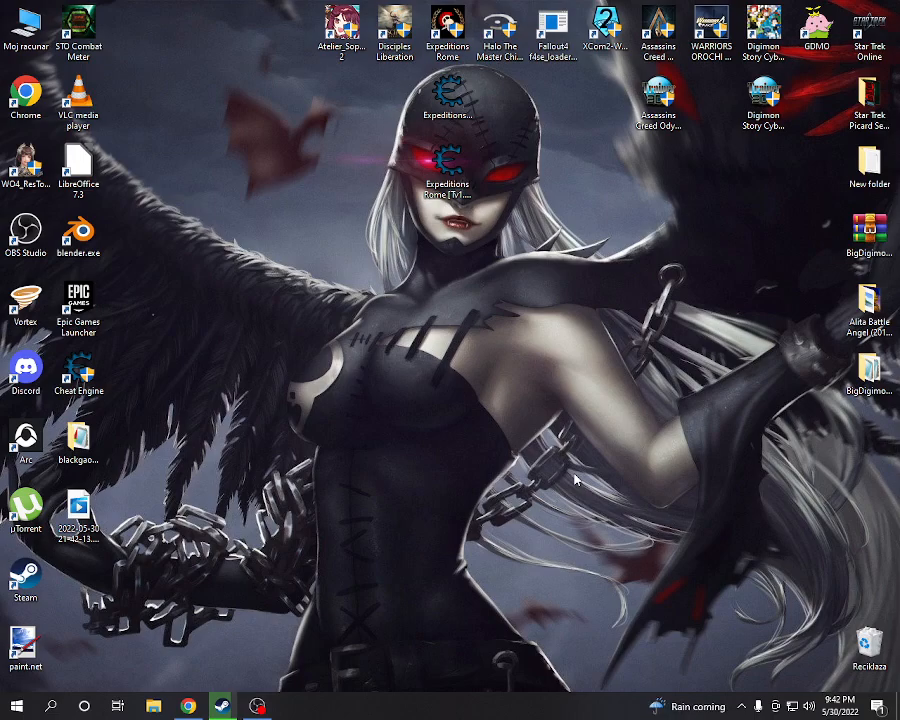
mouse_move(476, 456)
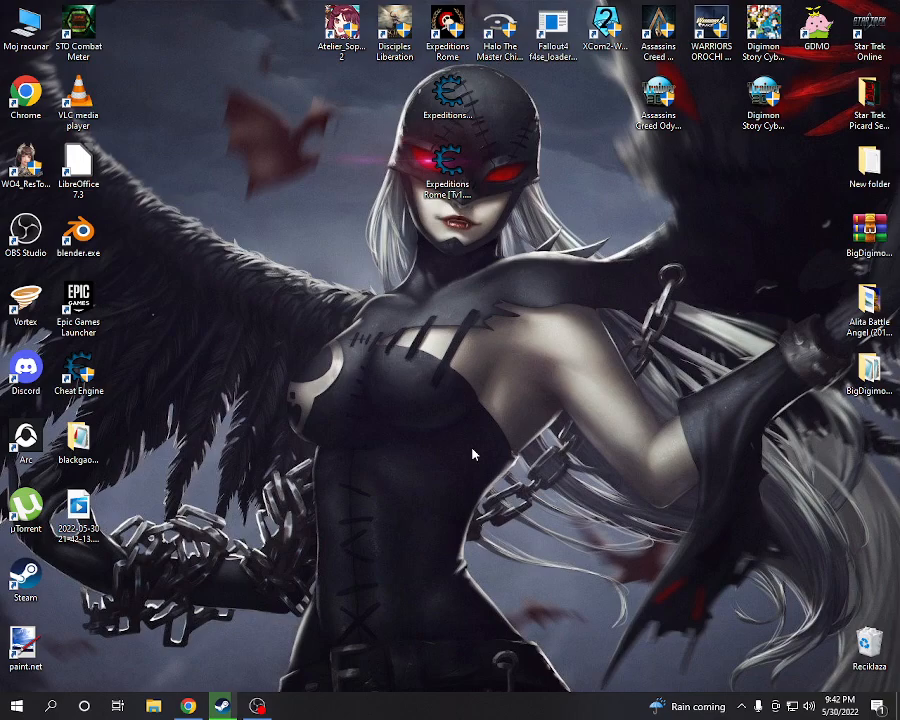
mouse_move(336, 476)
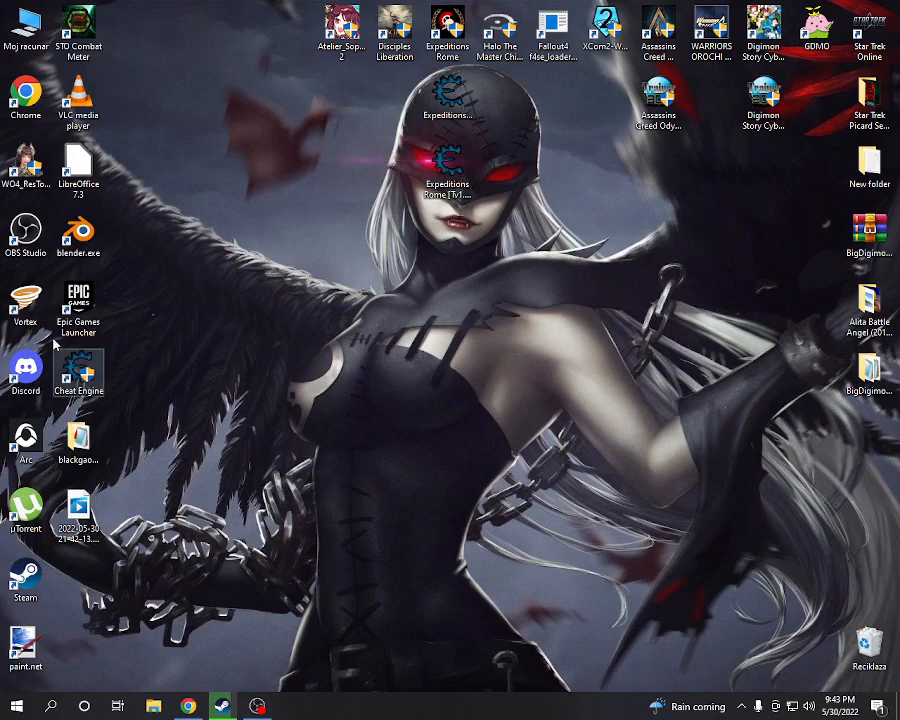
- Launch Blender, visit the Add-ons preferences and close them, leaving only camera and light
left_click(78, 230)
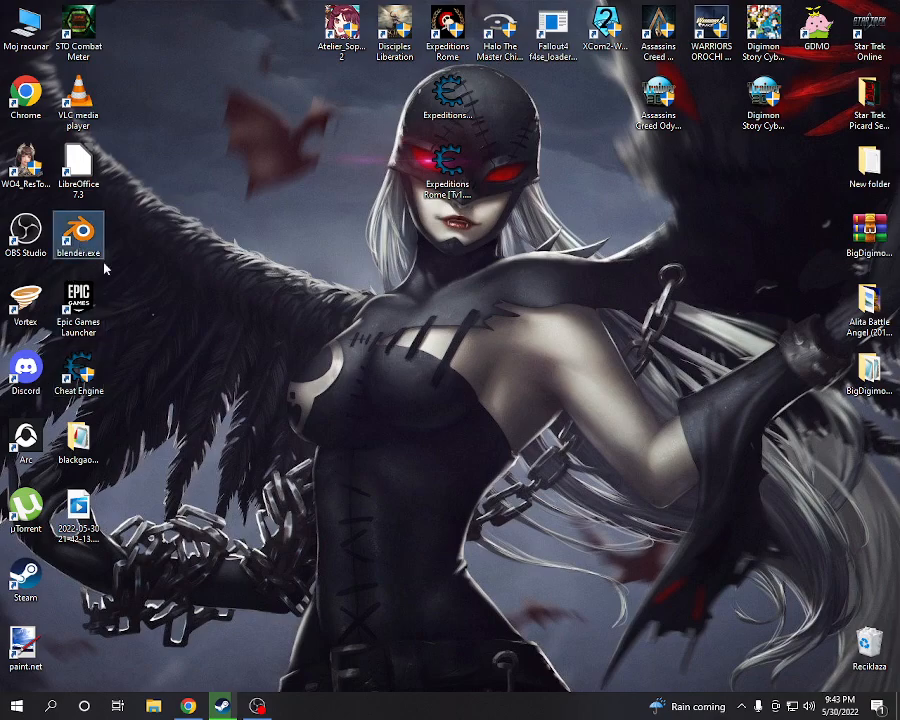
mouse_move(84, 244)
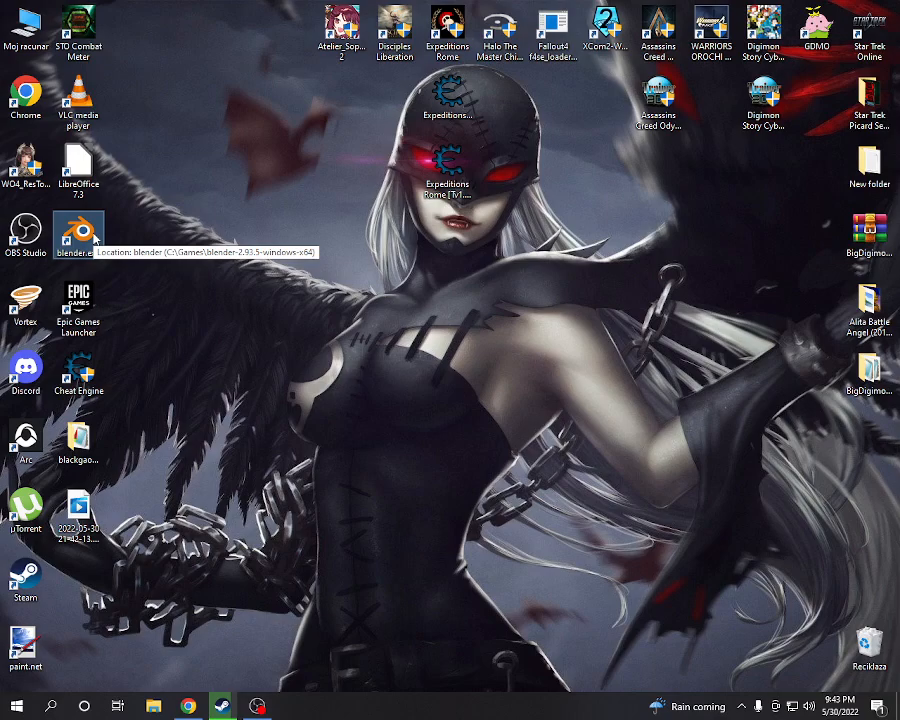
mouse_move(96, 236)
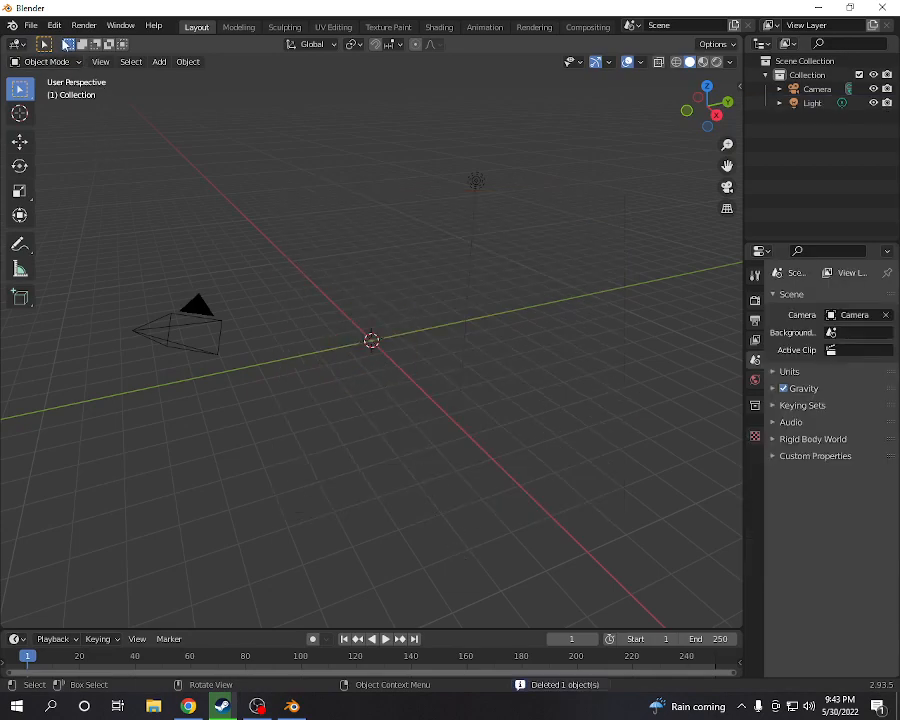
left_click(54, 24)
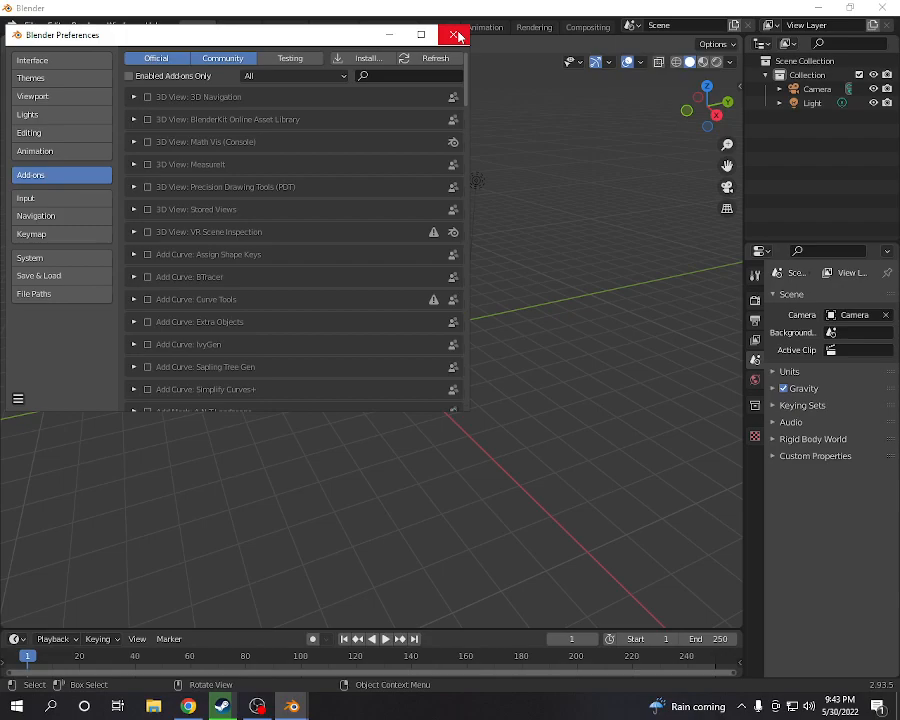
left_click(454, 36)
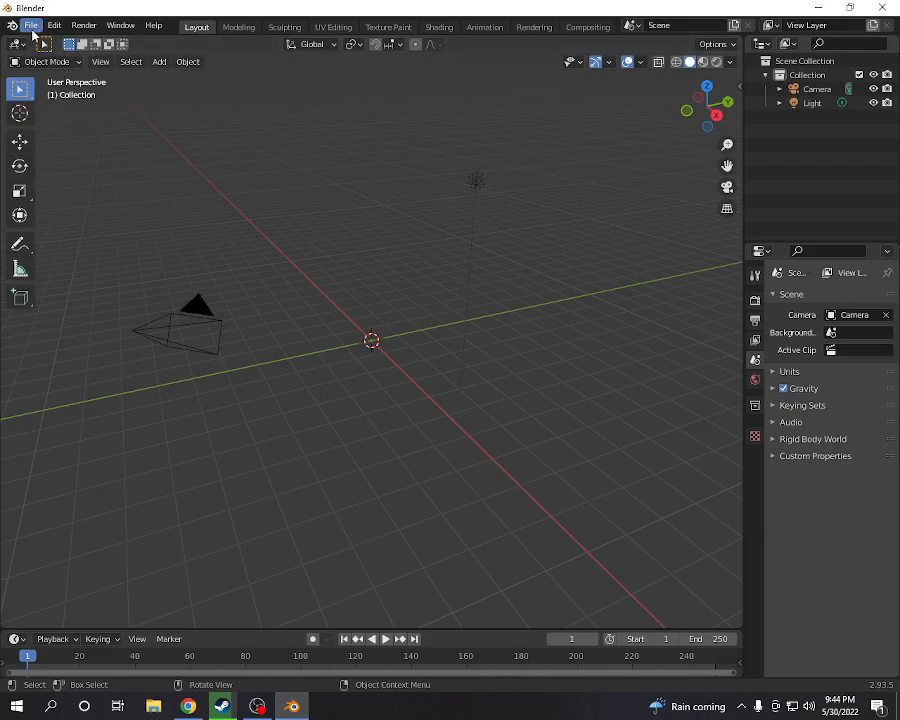
- Start the DSCS Model (.name) import from File > Import > Media Vision
left_click(32, 24)
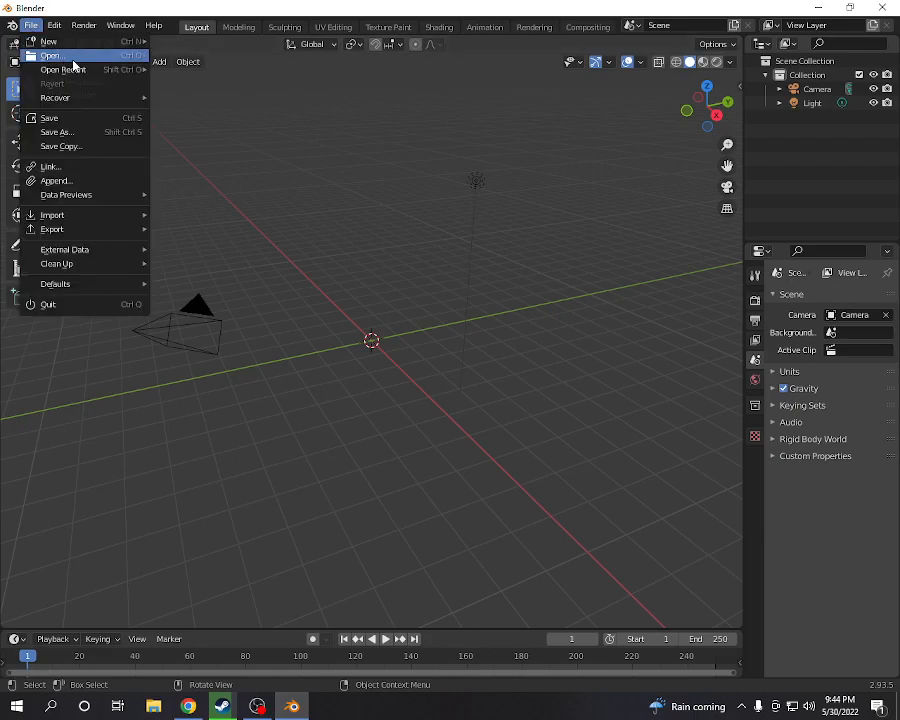
mouse_move(48, 56)
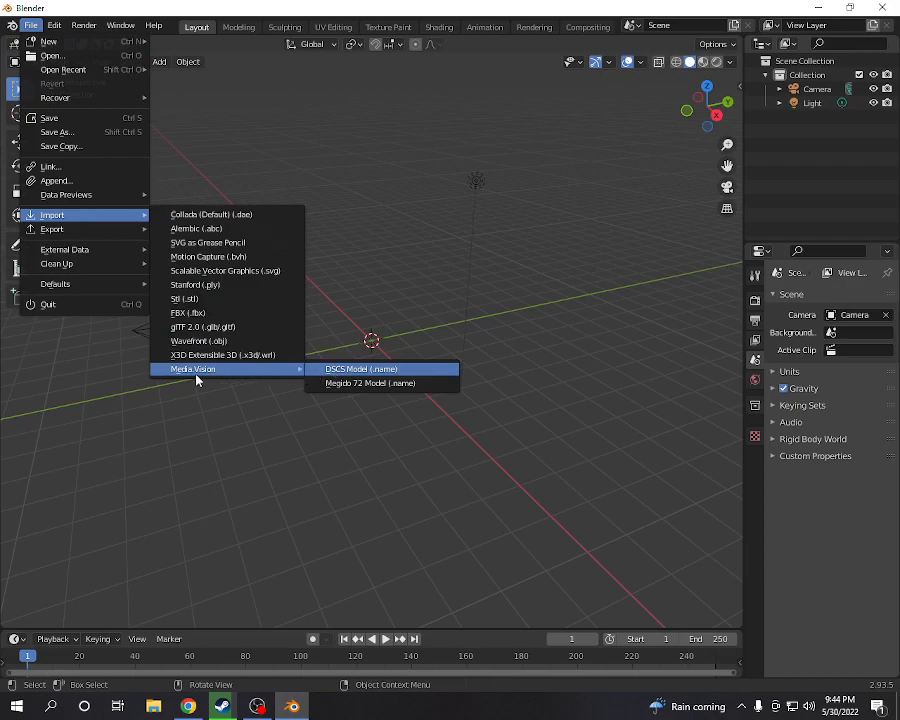
mouse_move(192, 368)
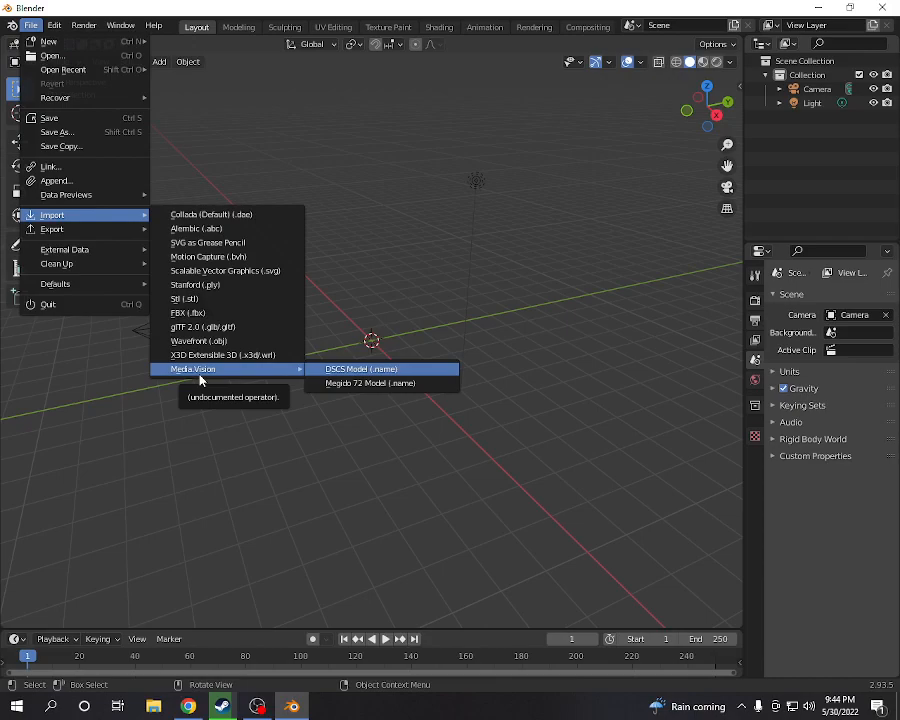
mouse_move(196, 376)
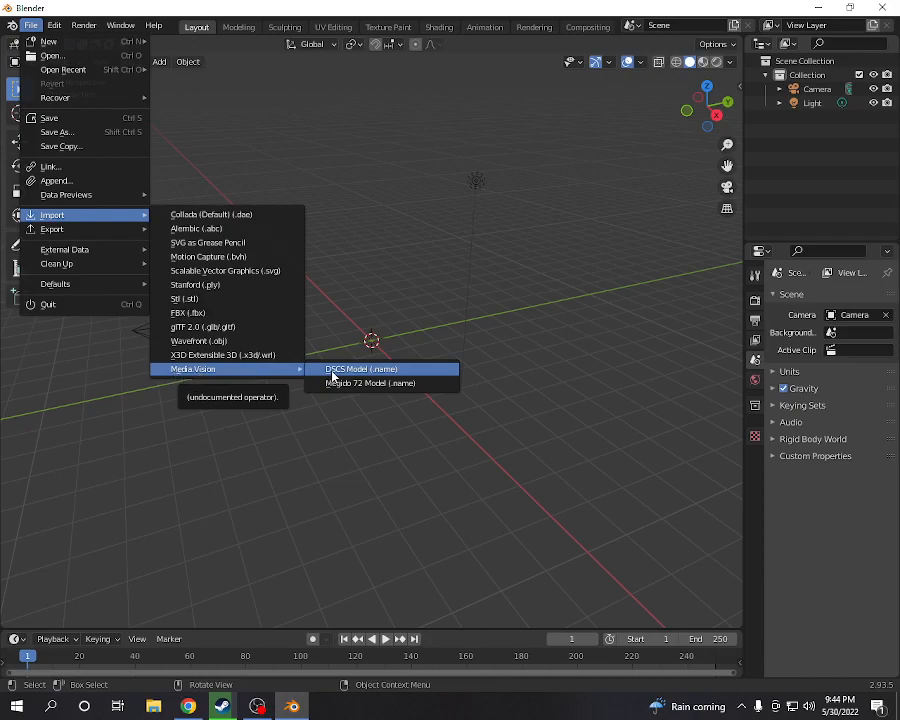
mouse_move(366, 376)
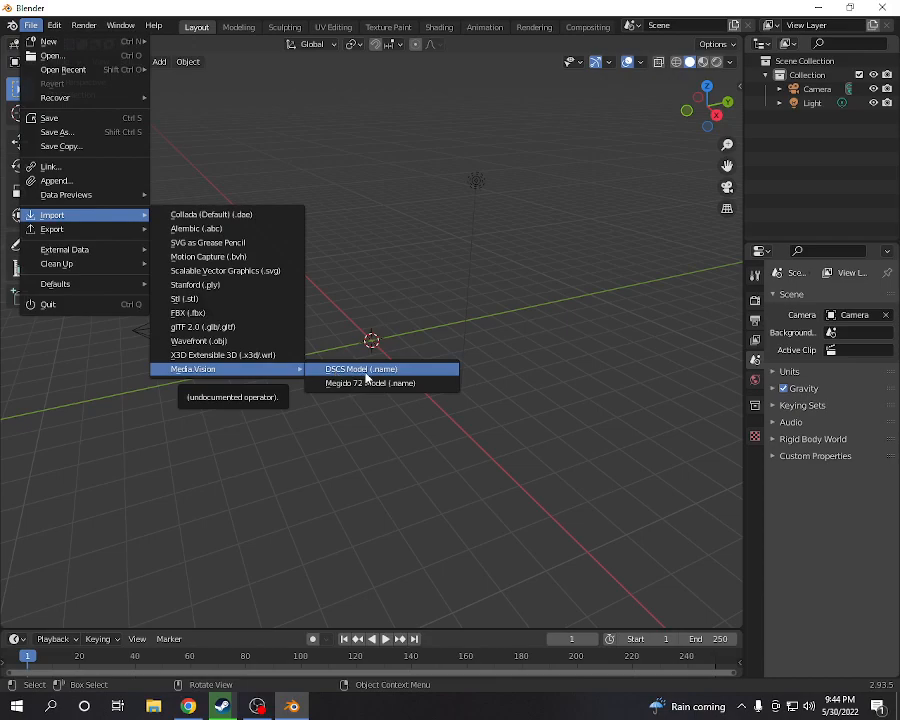
left_click(360, 368)
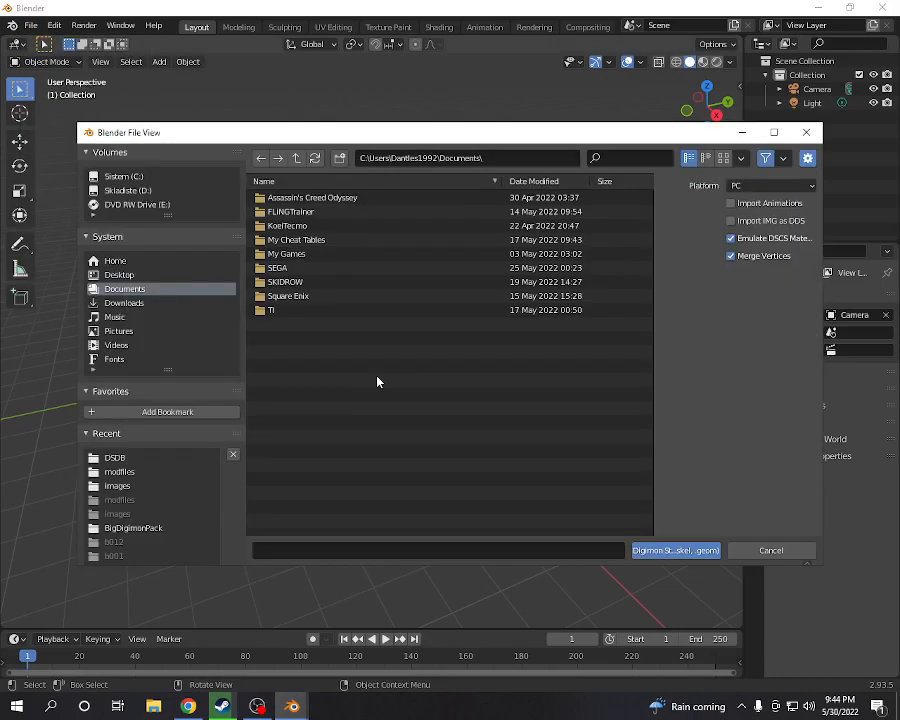
- Browse Desktop > New folder > game data folder and choose chr068.name for import
left_click(118, 276)
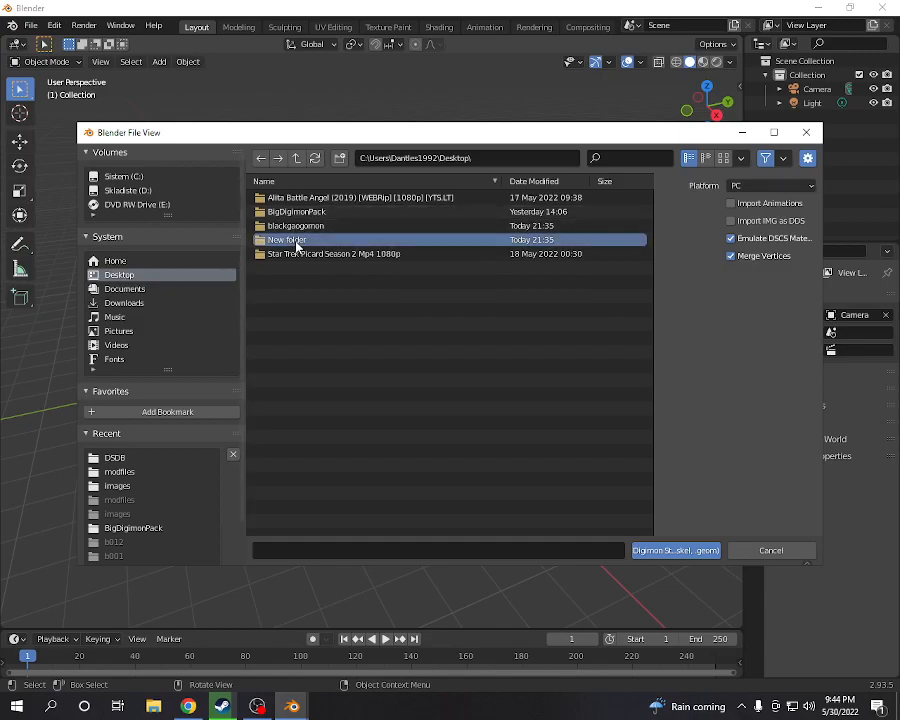
double_click(288, 240)
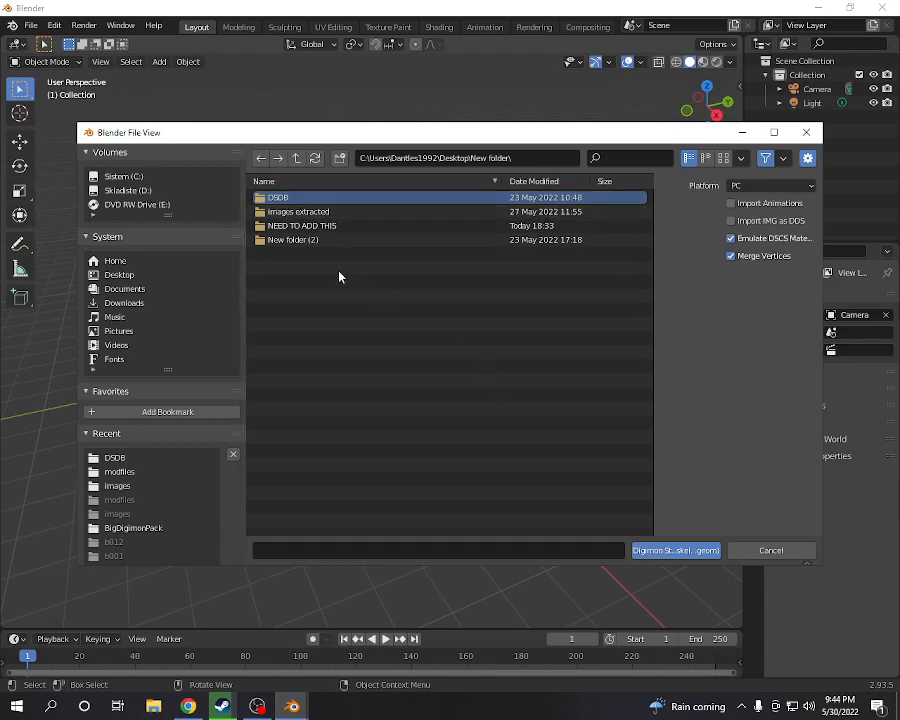
double_click(278, 198)
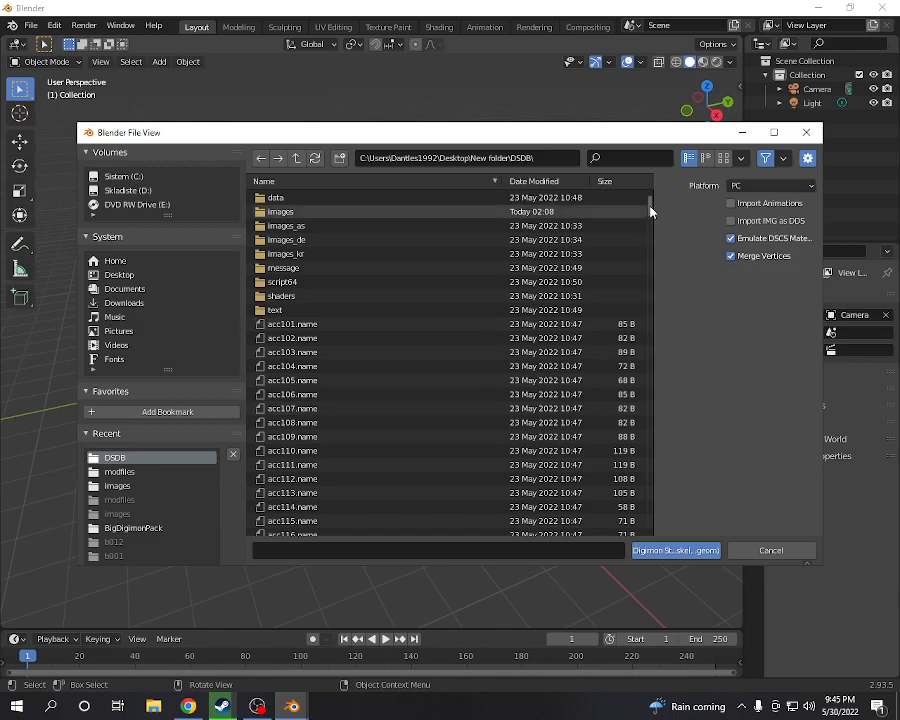
scroll("down", 3)
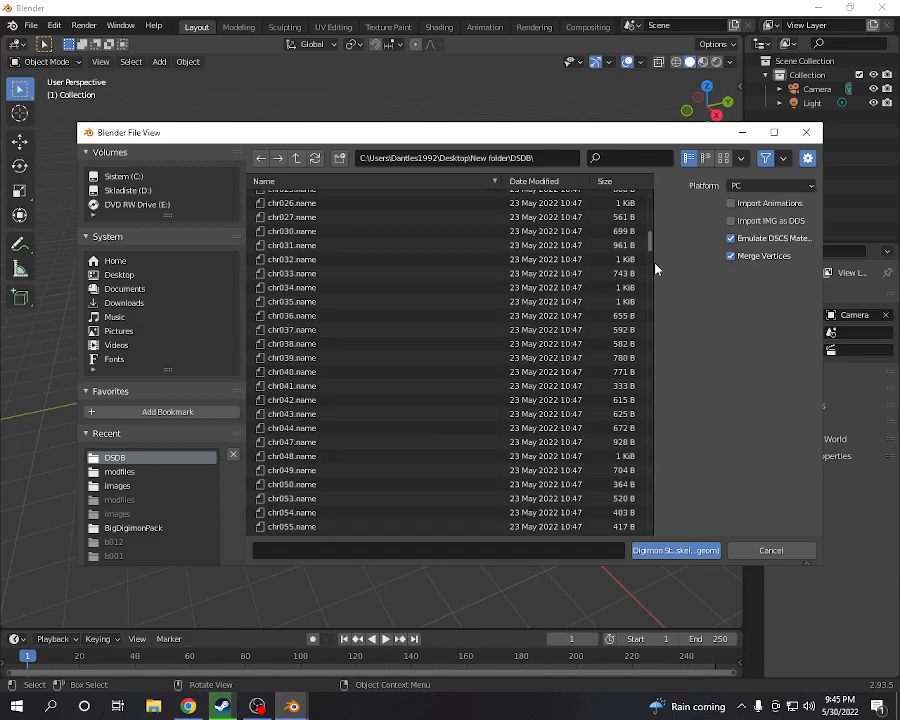
scroll("down", 3)
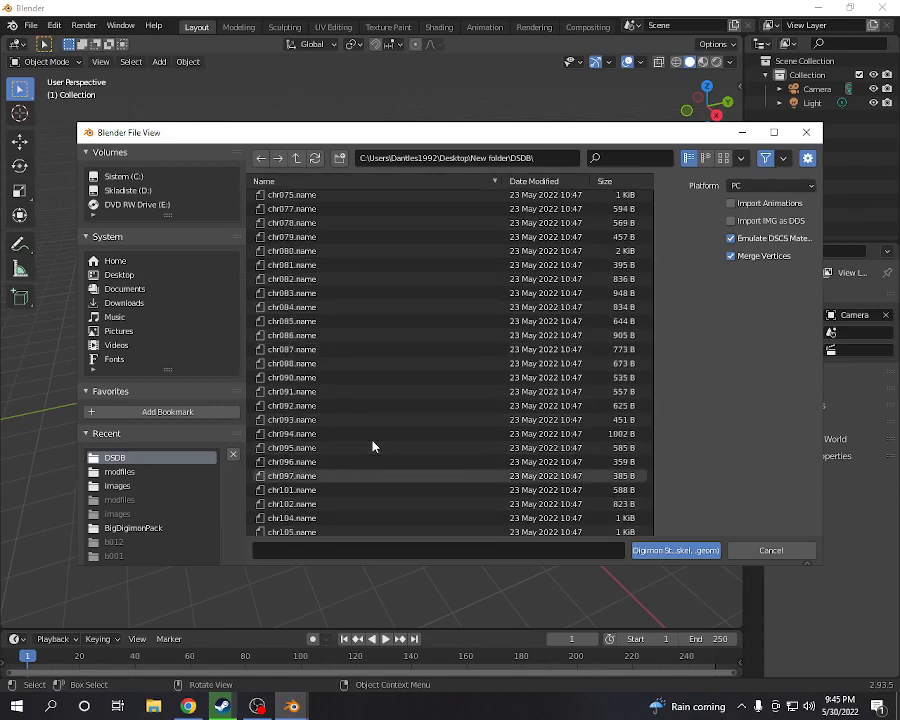
scroll("up", 3)
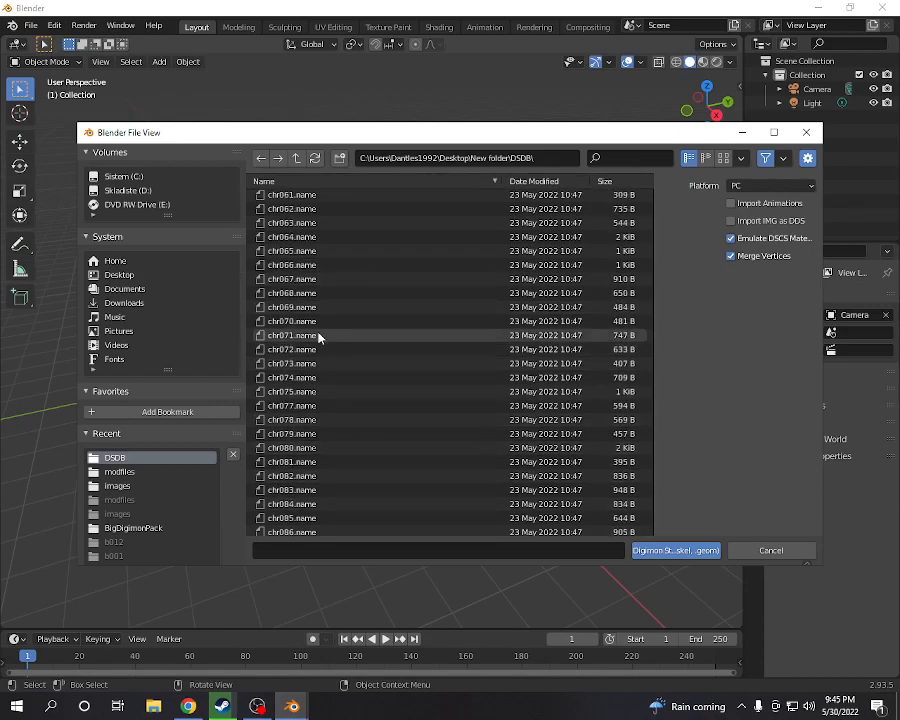
left_click(292, 292)
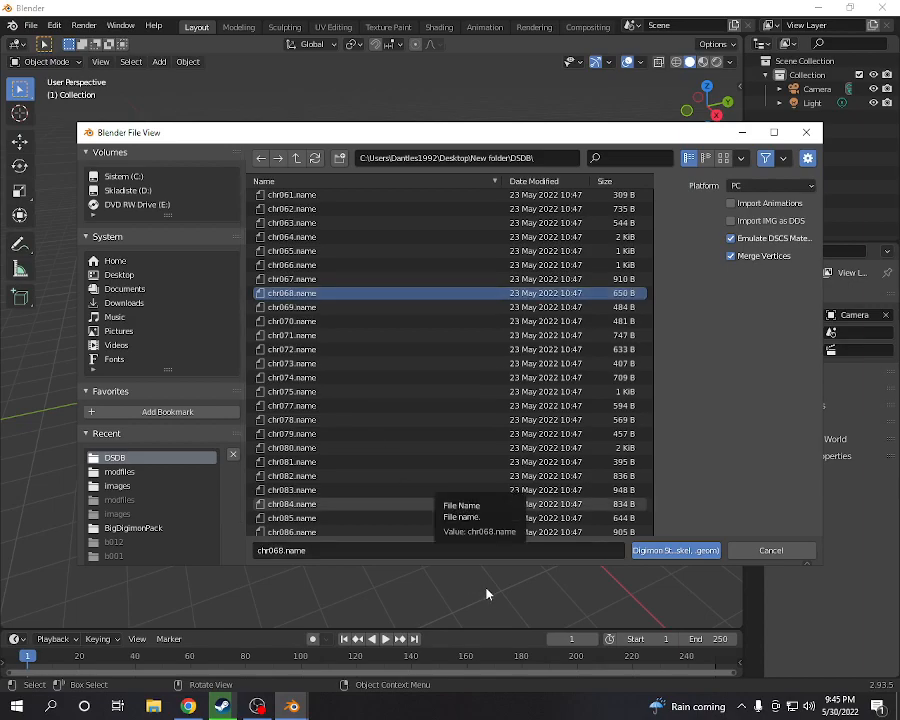
mouse_move(500, 604)
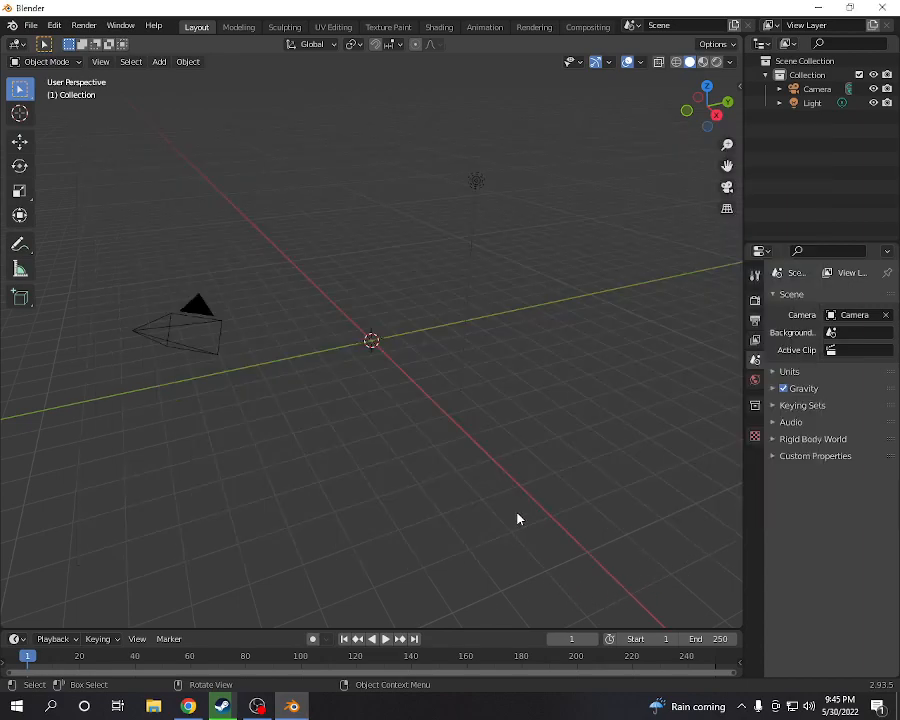
mouse_move(460, 468)
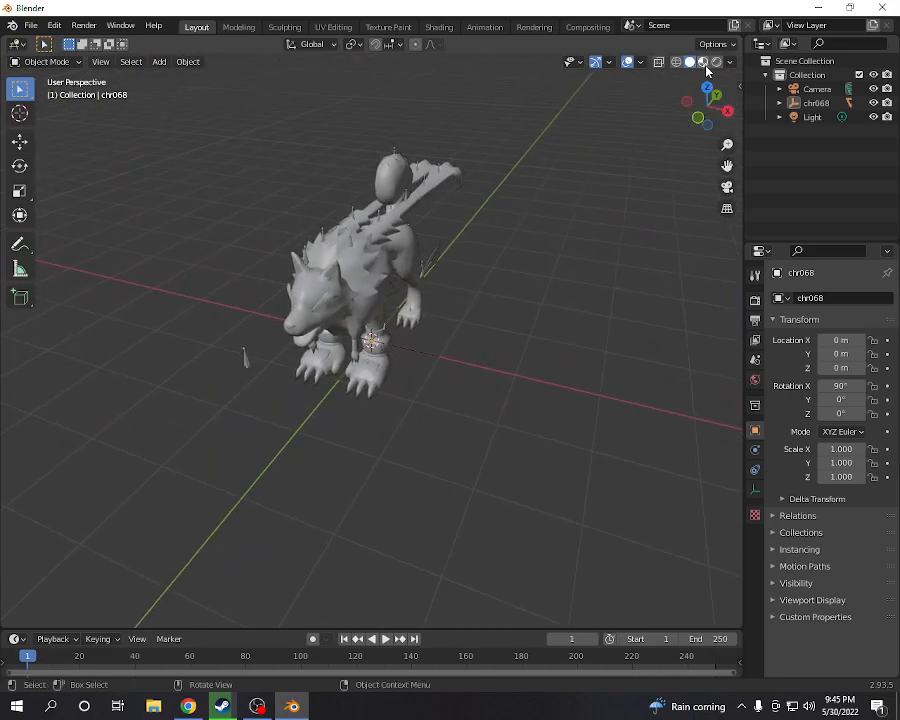
mouse_move(704, 62)
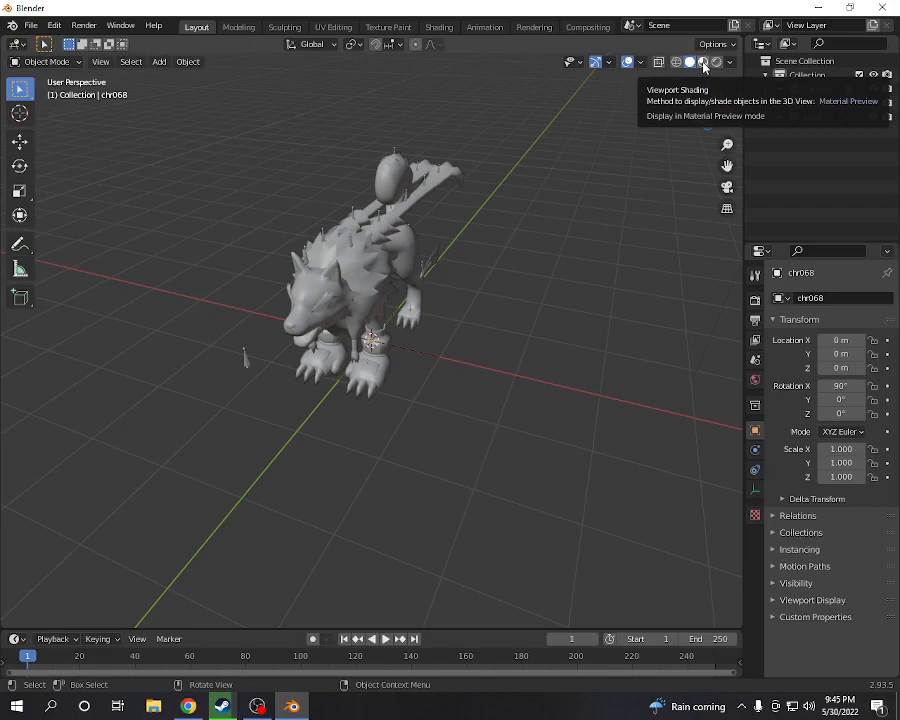
- Show the imported chr068 model with its blue and red textures via Material Preview
left_click(704, 62)
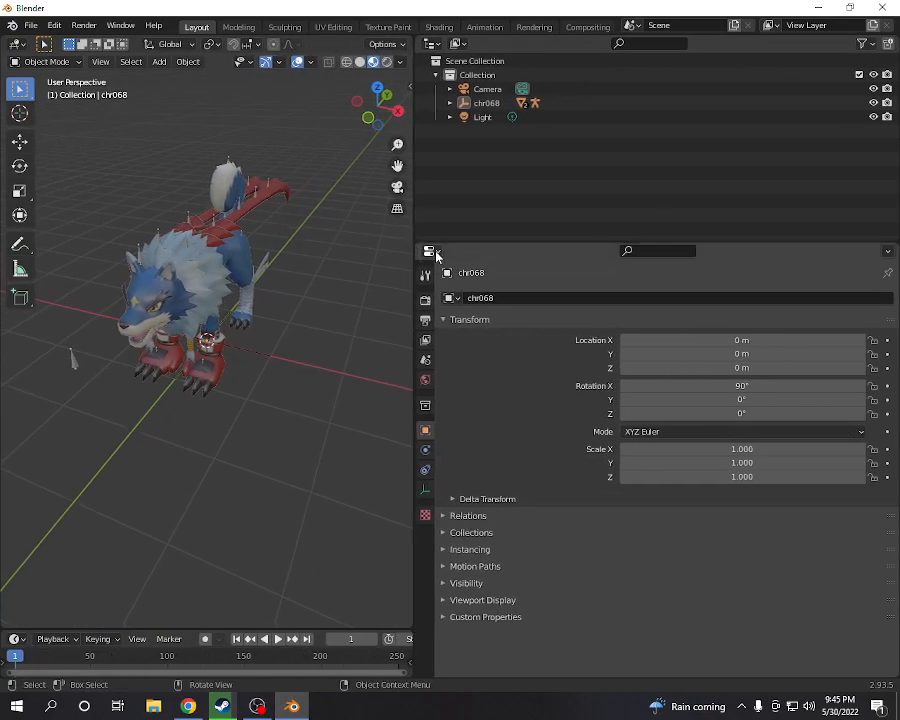
mouse_move(428, 252)
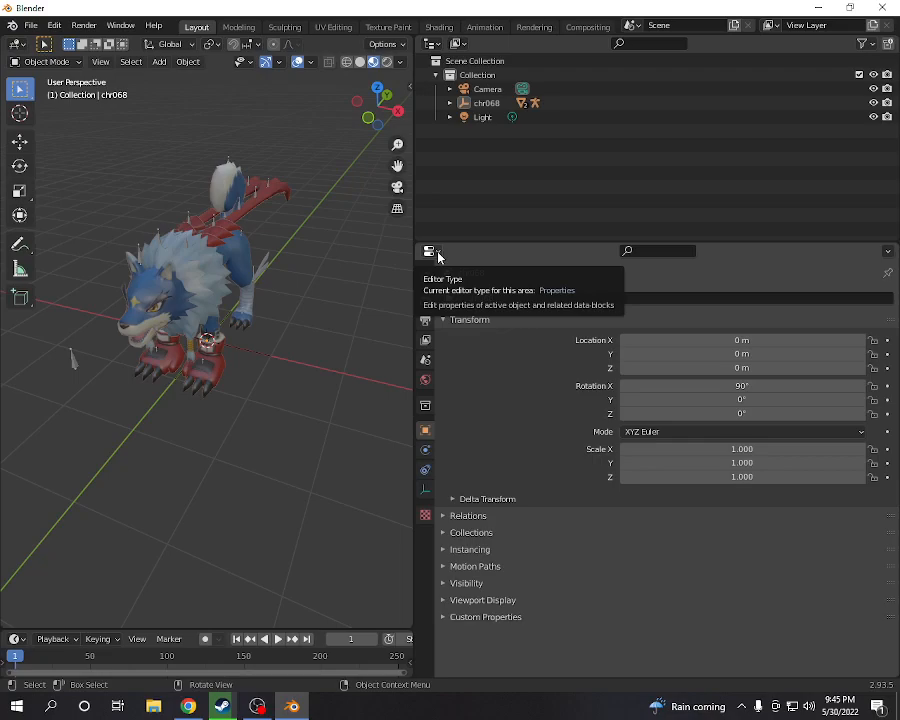
- Switch the lower area to Shader Editor, expand chr568 and its armature, and select the mesh
left_click(430, 252)
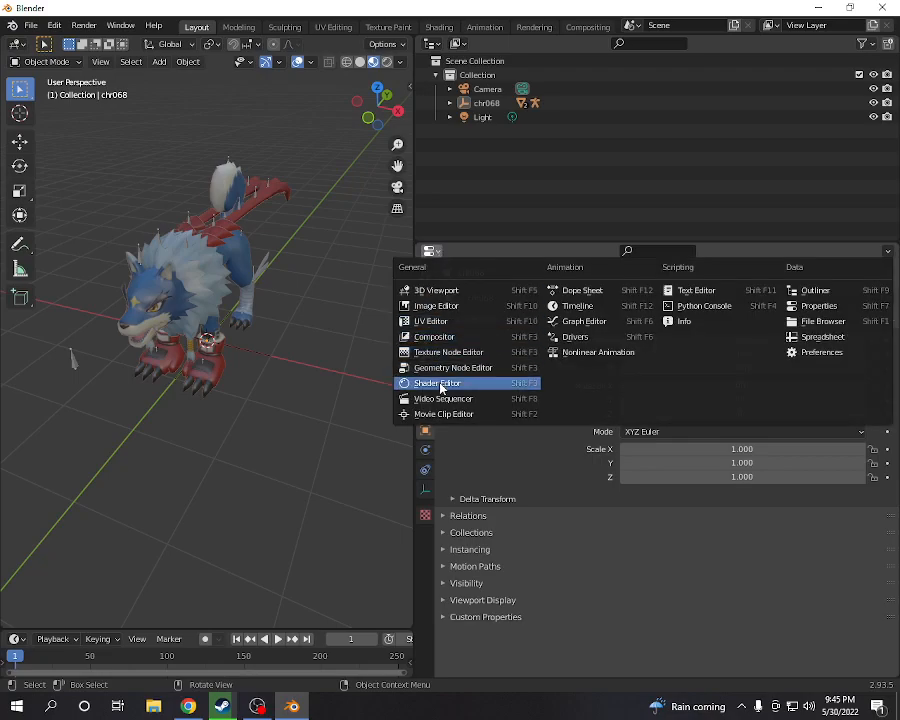
left_click(438, 384)
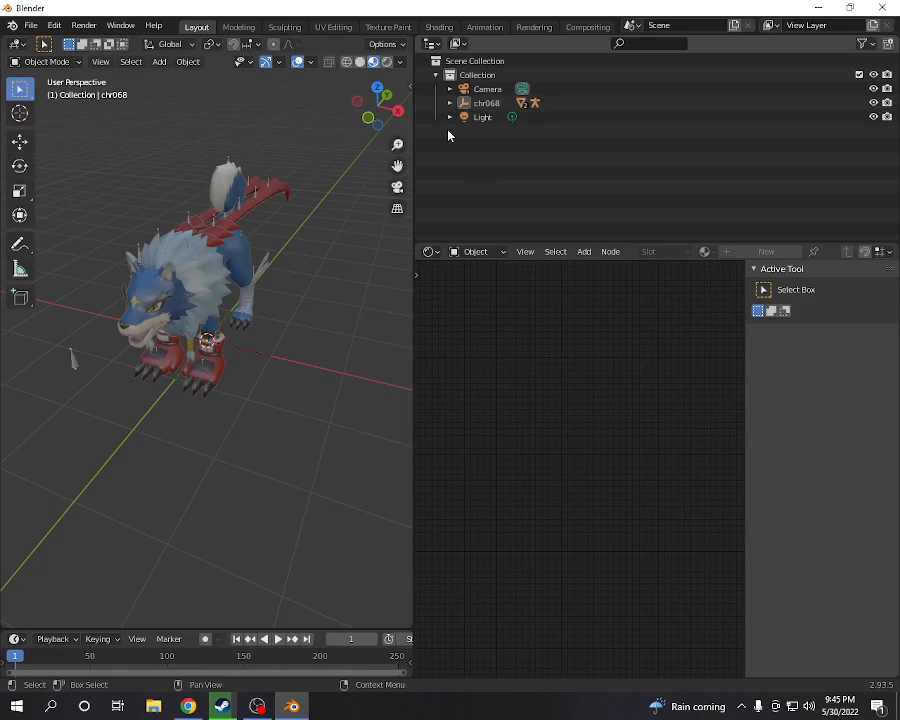
left_click(450, 104)
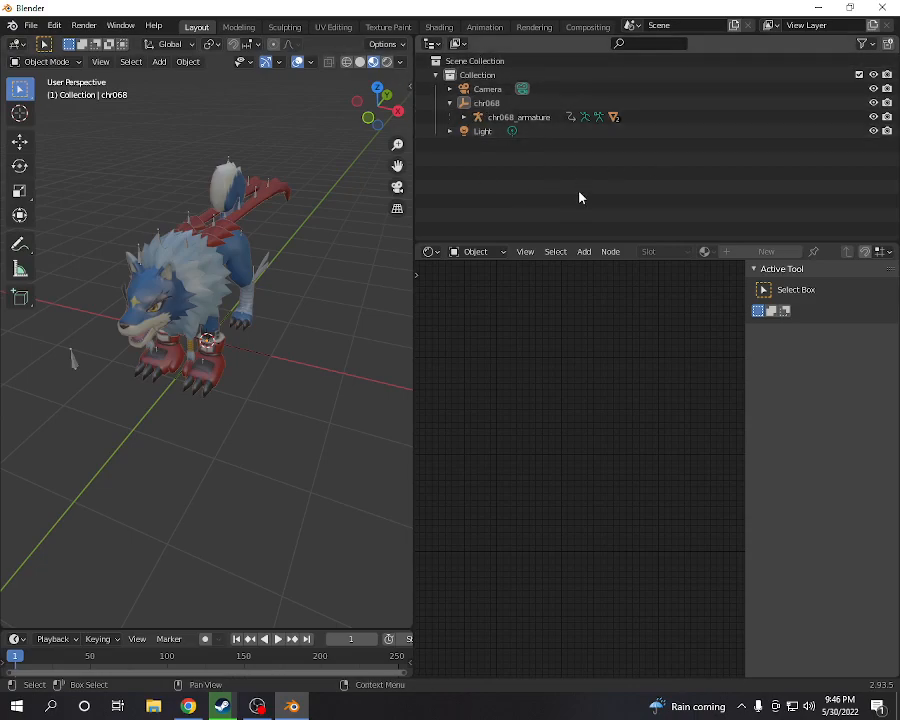
left_click(488, 104)
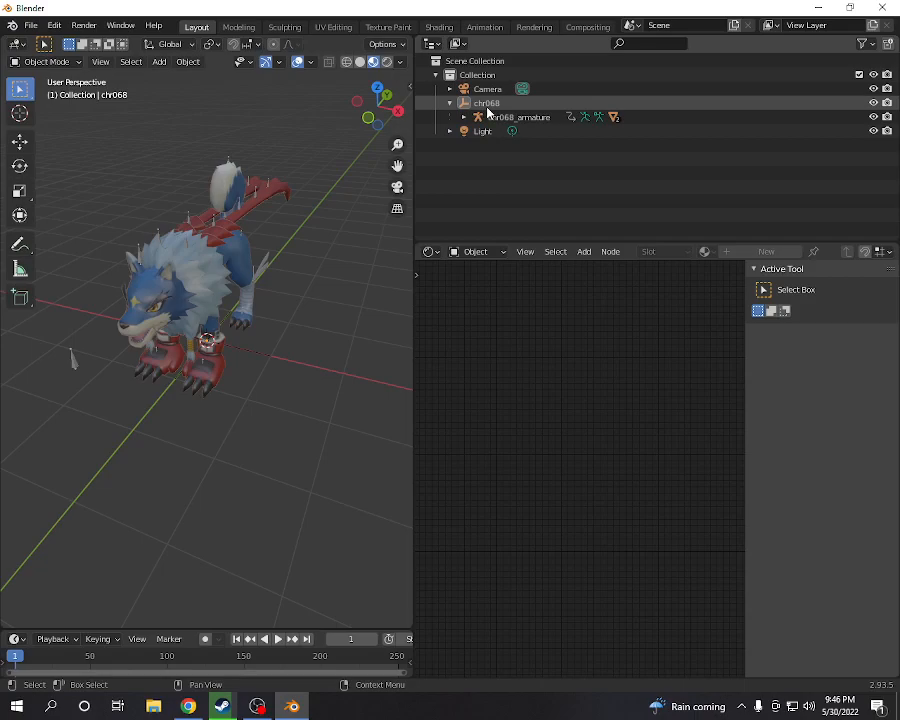
left_click(520, 116)
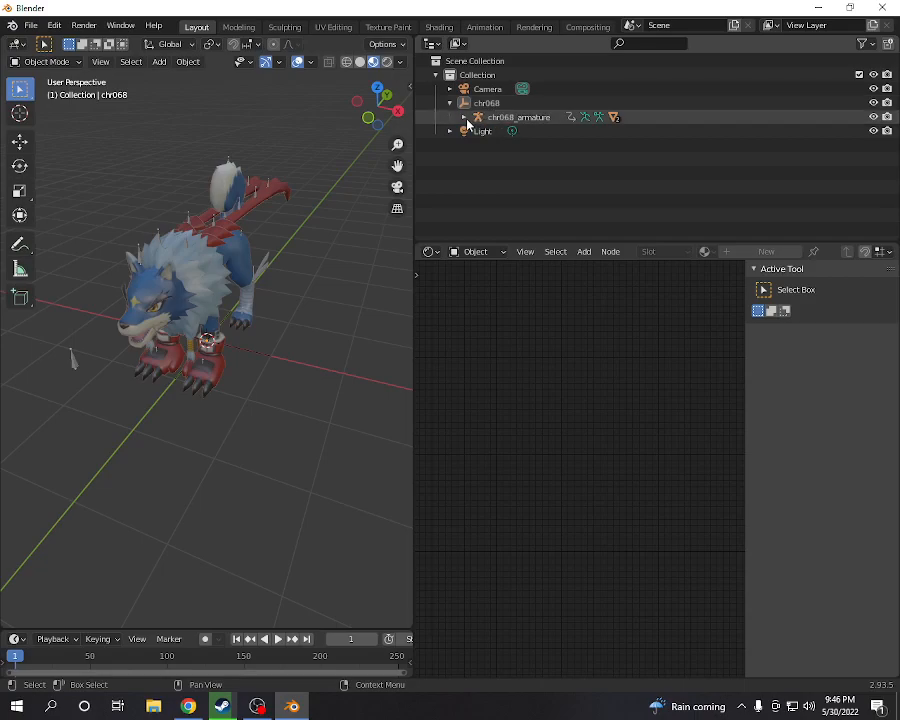
left_click(464, 116)
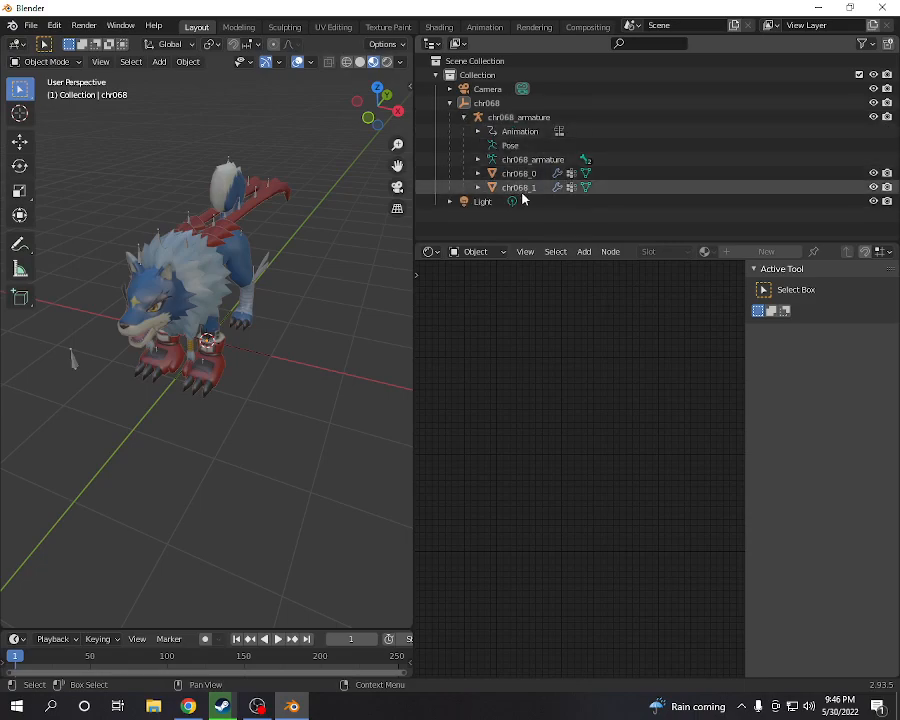
left_click(520, 172)
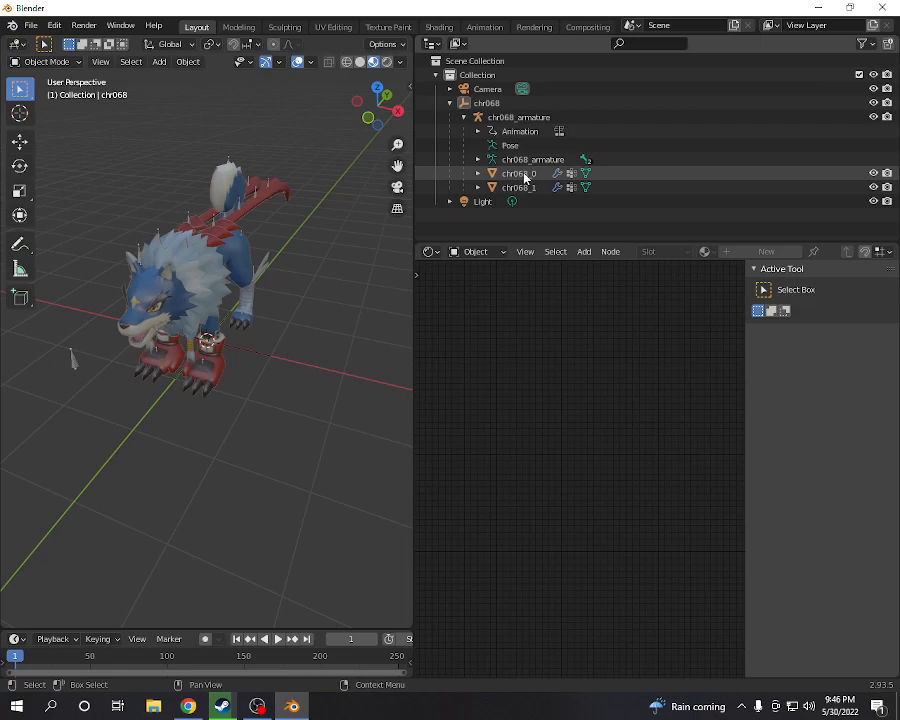
left_click(516, 188)
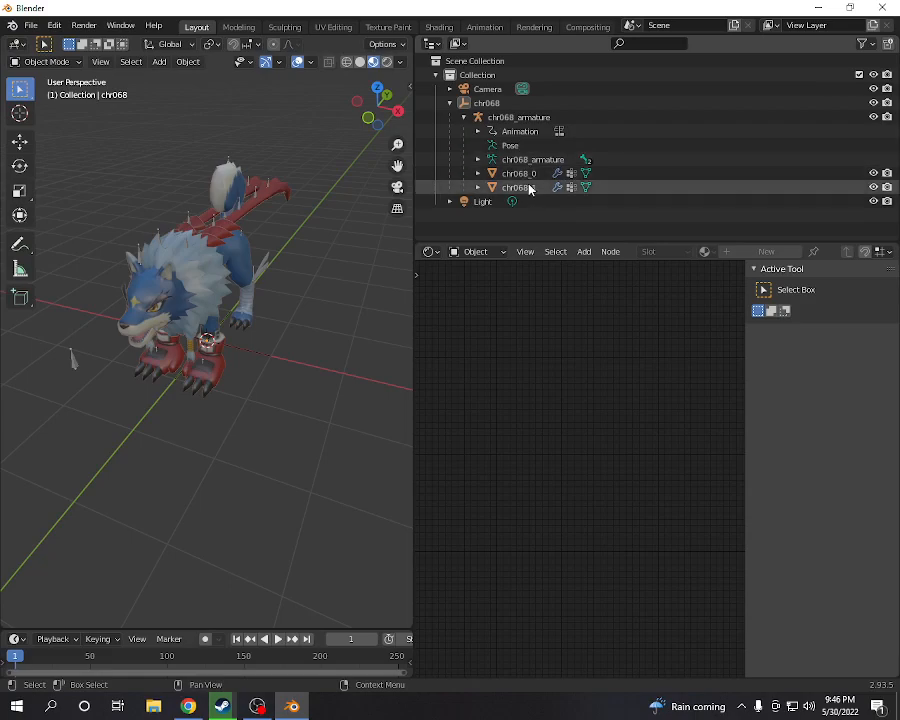
left_click(518, 188)
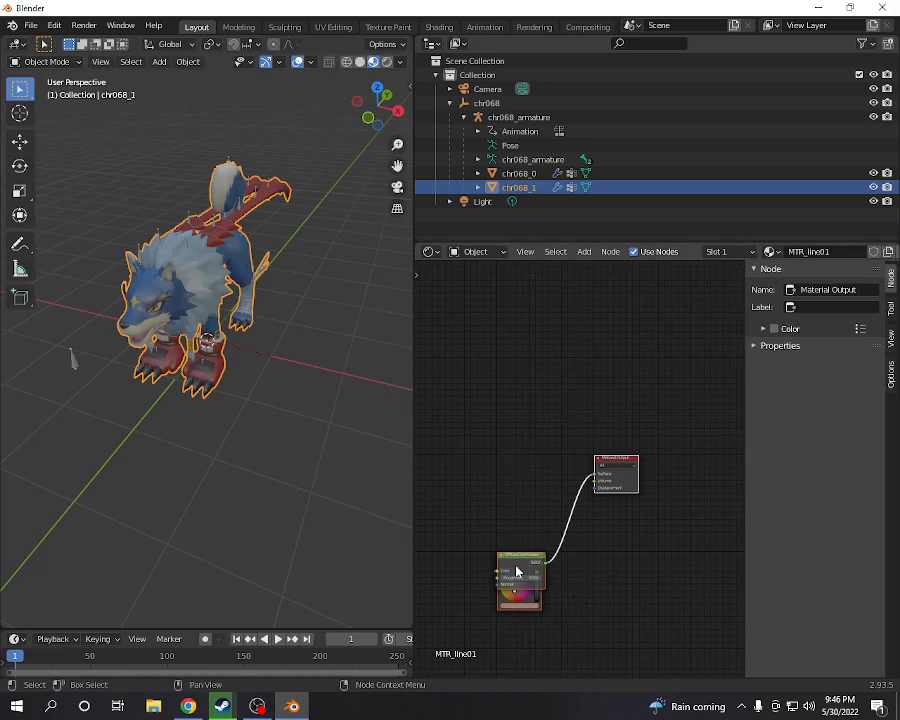
- Browse for a new texture image at Desktop > mod folder > modfiles > images
left_click(520, 172)
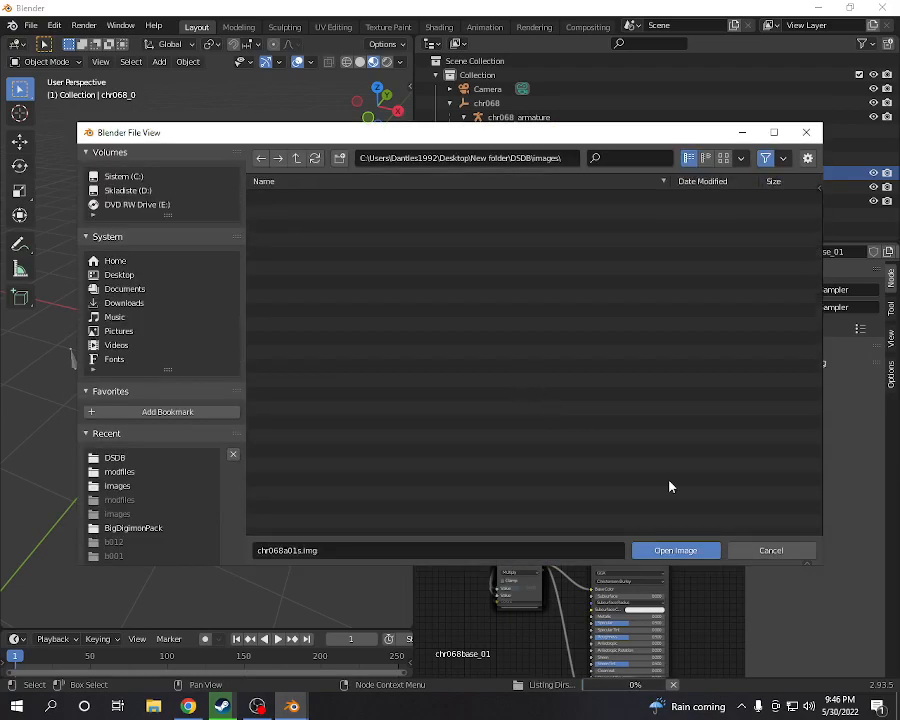
left_click(118, 276)
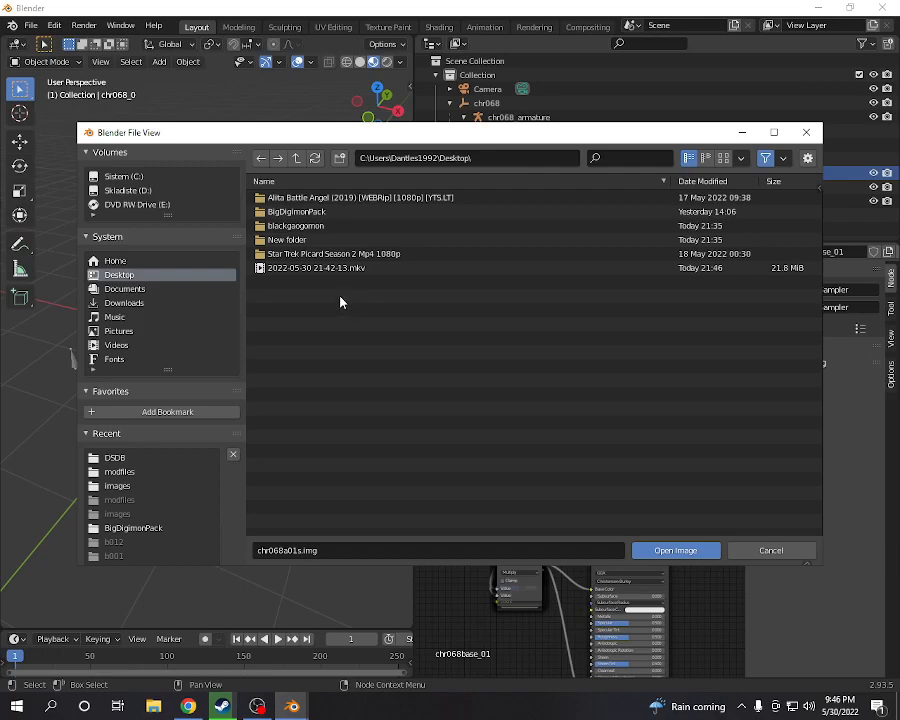
mouse_move(340, 298)
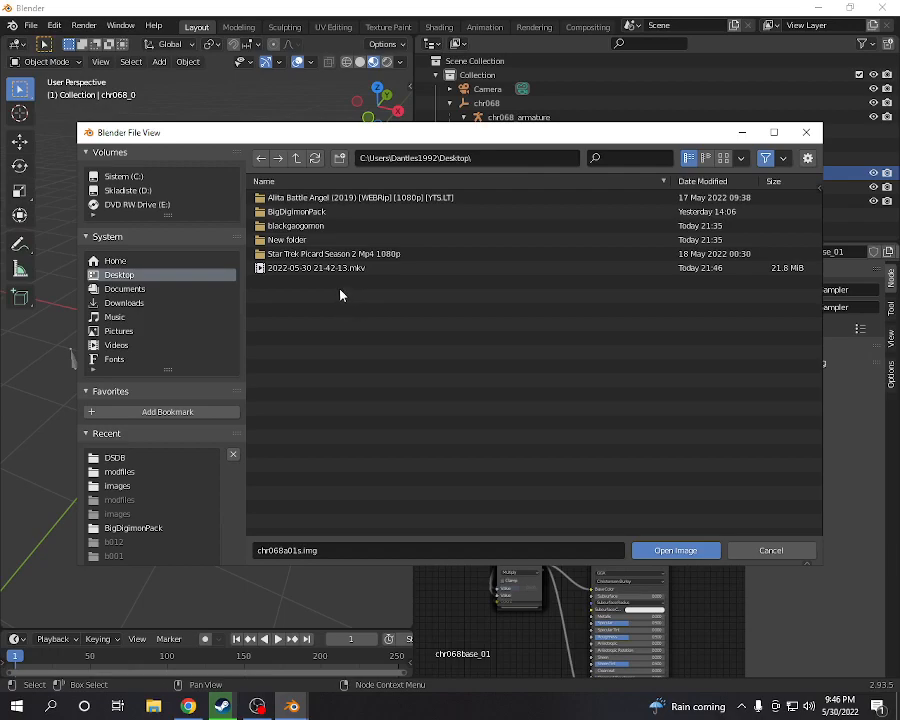
double_click(296, 224)
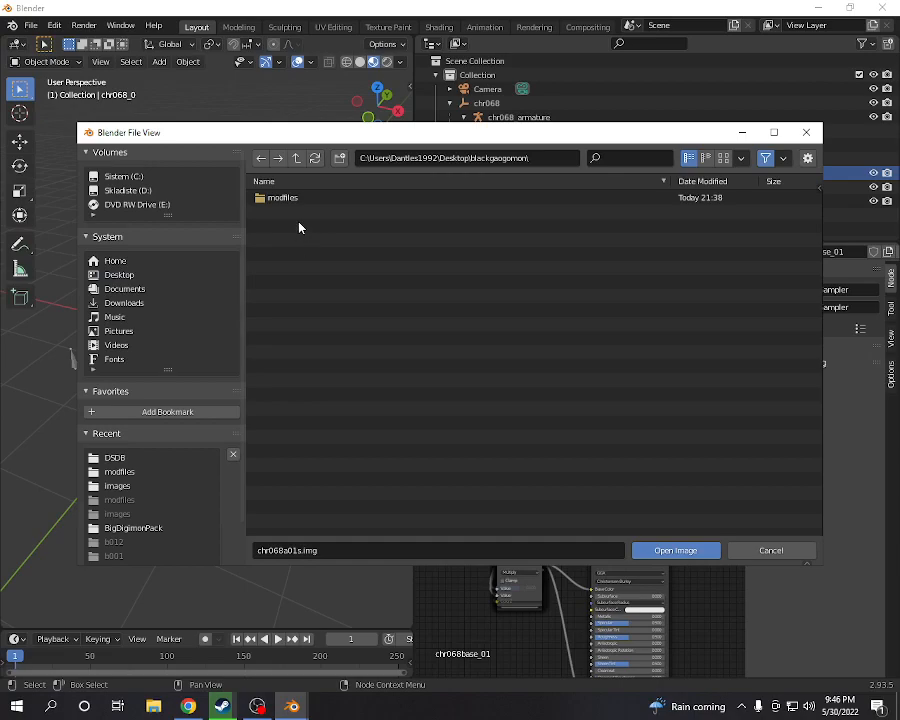
double_click(284, 198)
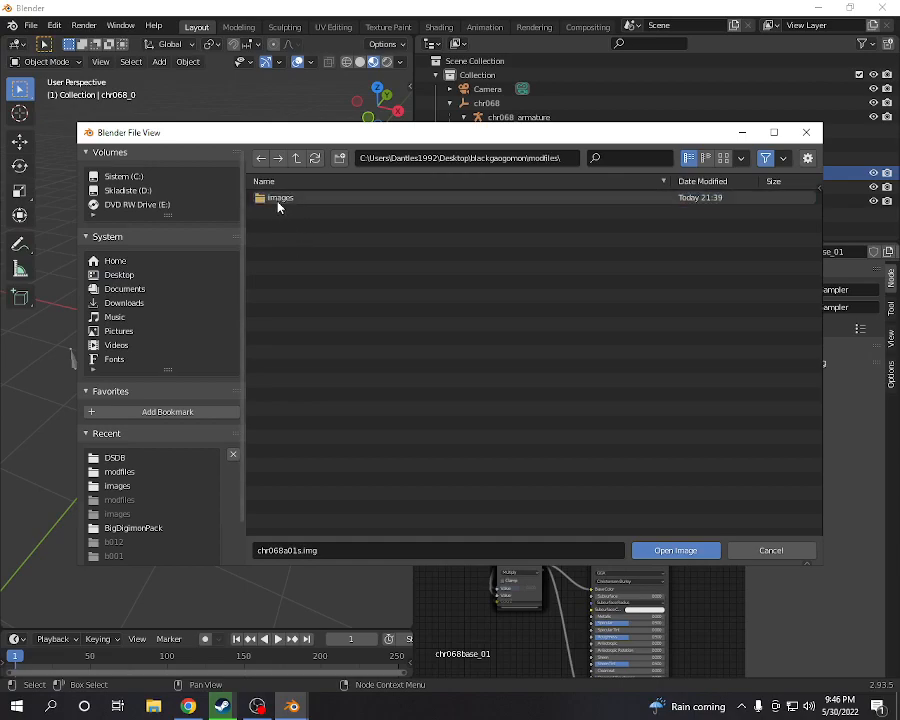
double_click(280, 198)
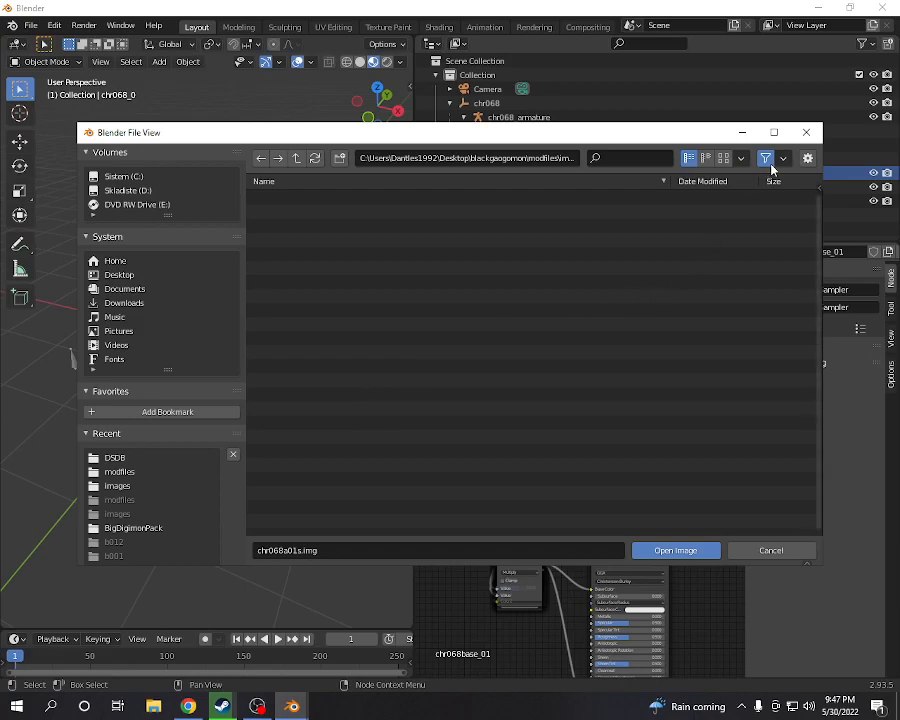
mouse_move(766, 158)
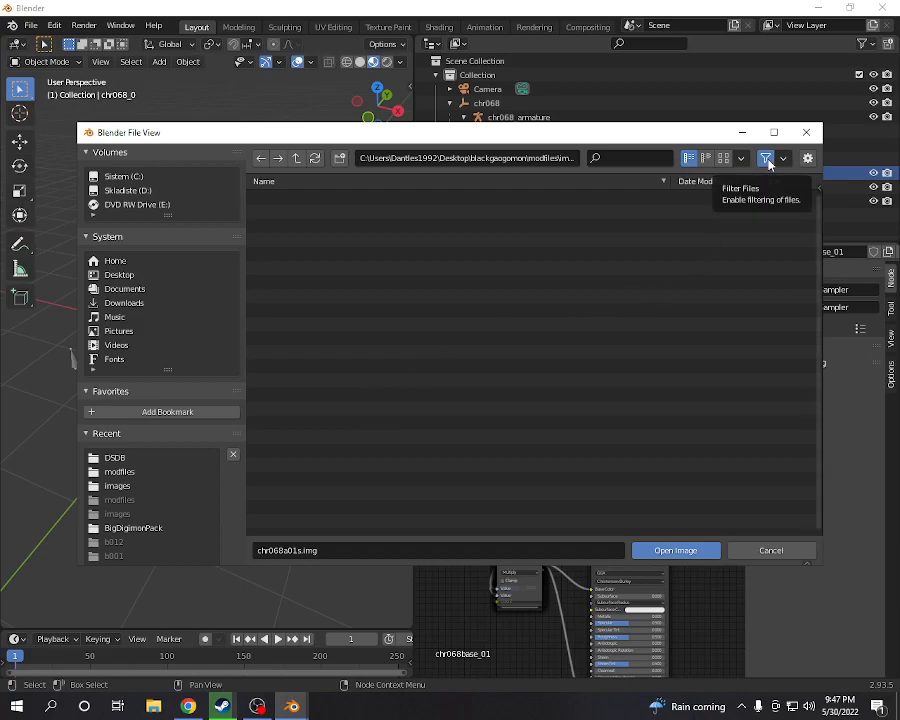
- Turn off Filter Files so the .img textures list, and point at chr068a01c.img
left_click(764, 158)
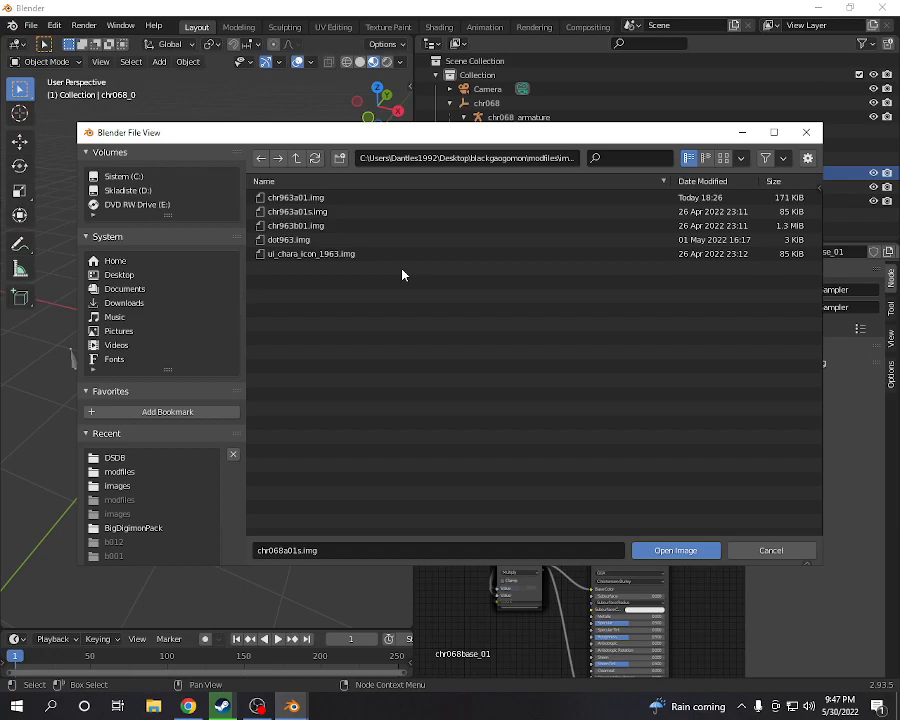
left_click(296, 198)
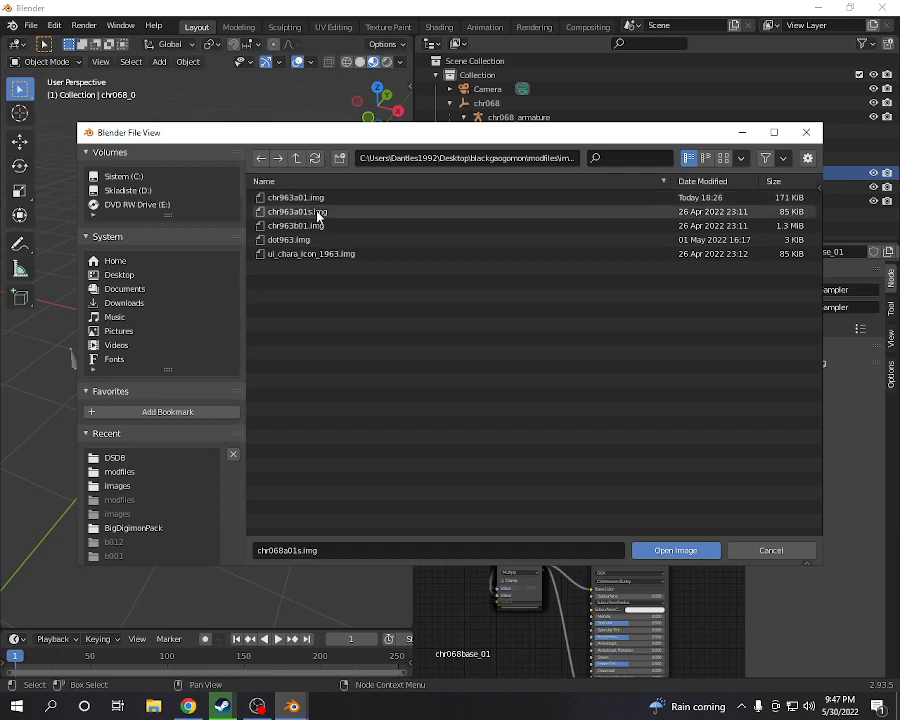
mouse_move(322, 212)
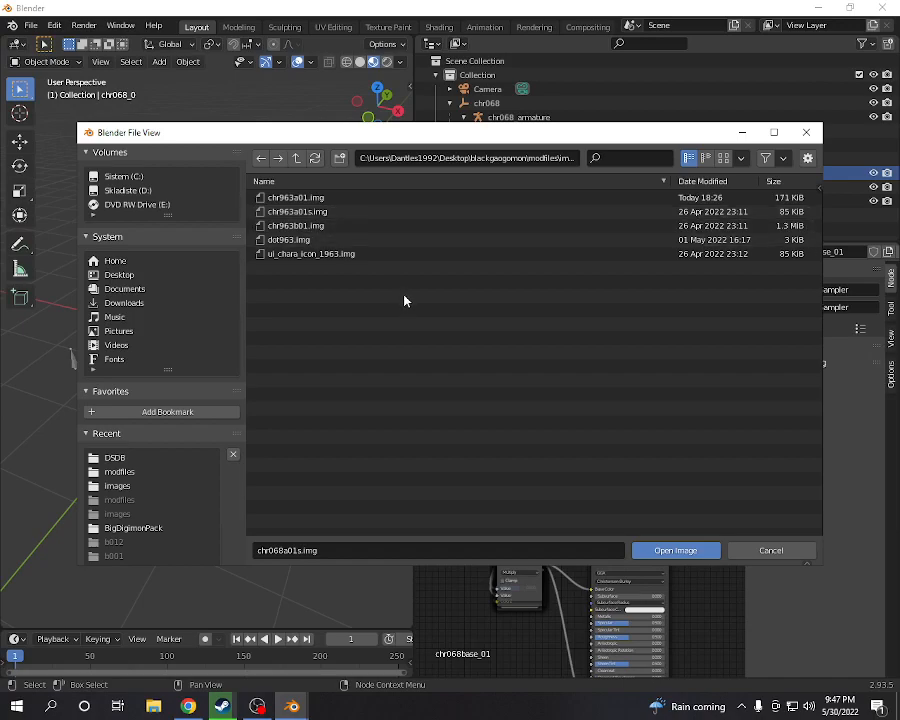
left_click(296, 198)
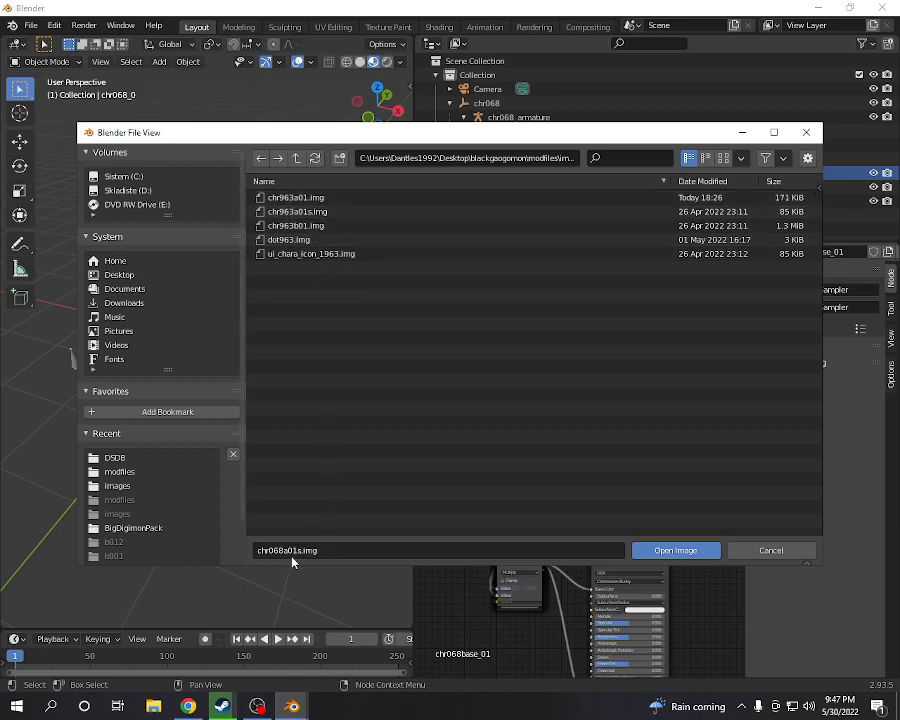
mouse_move(288, 550)
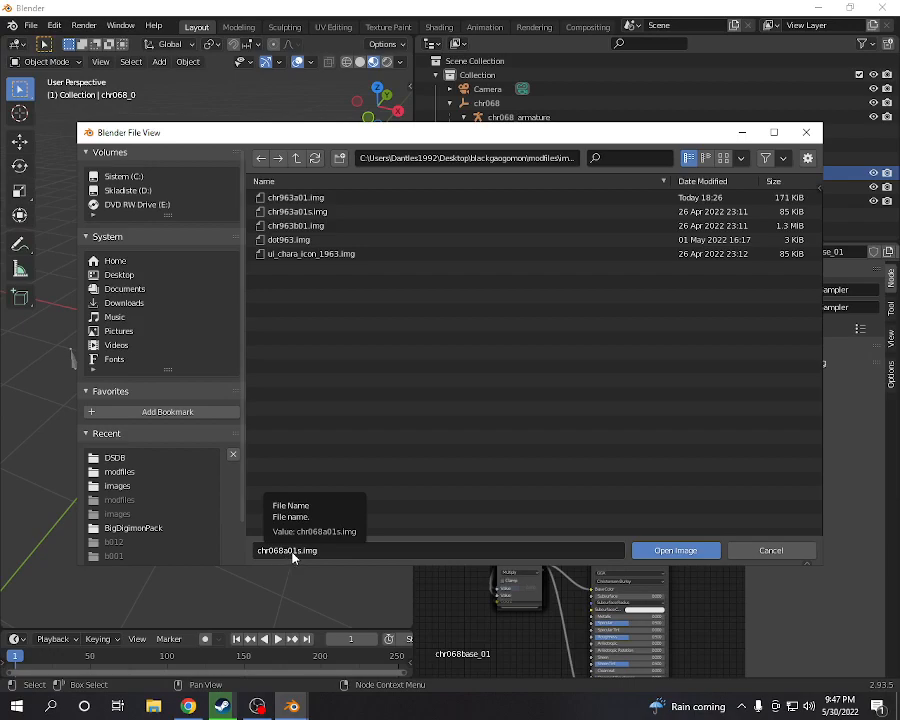
left_click(296, 198)
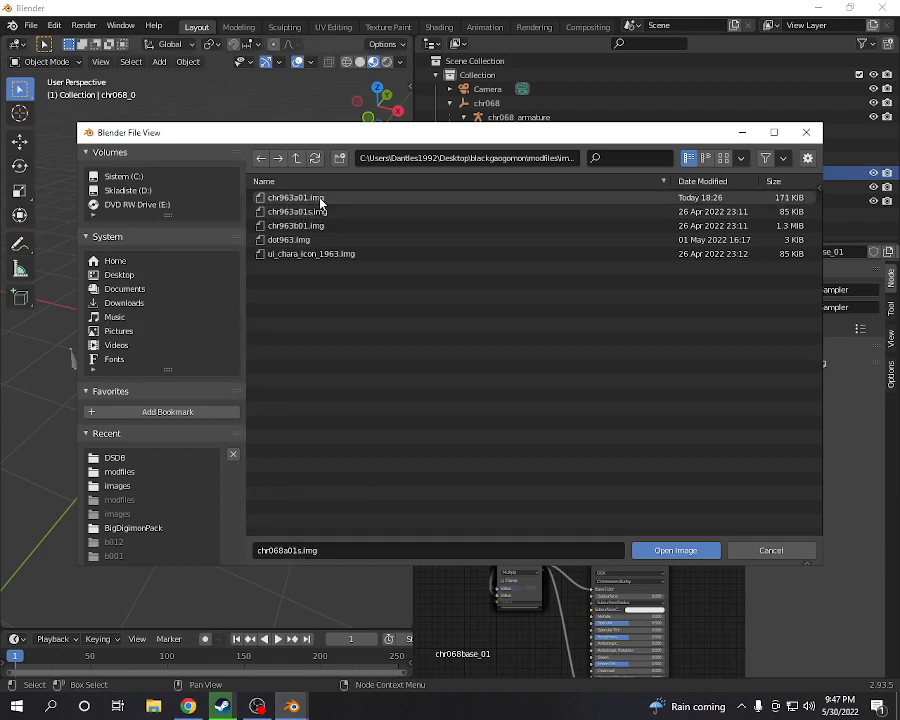
left_click(296, 212)
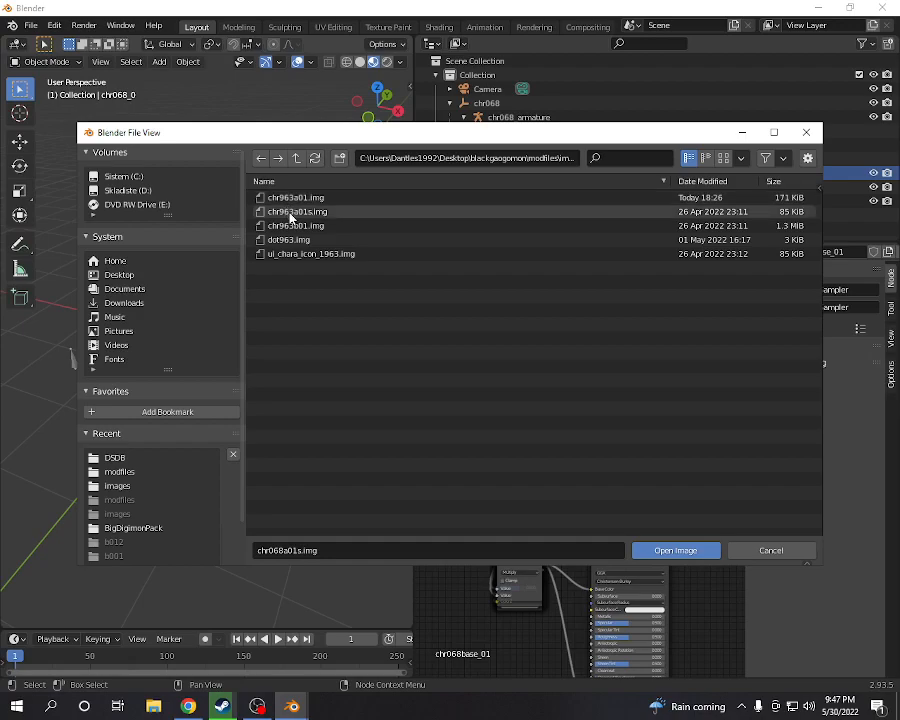
- Load the first .img file in modfiles > images as the material texture, turning the fur tan and black
left_click(674, 550)
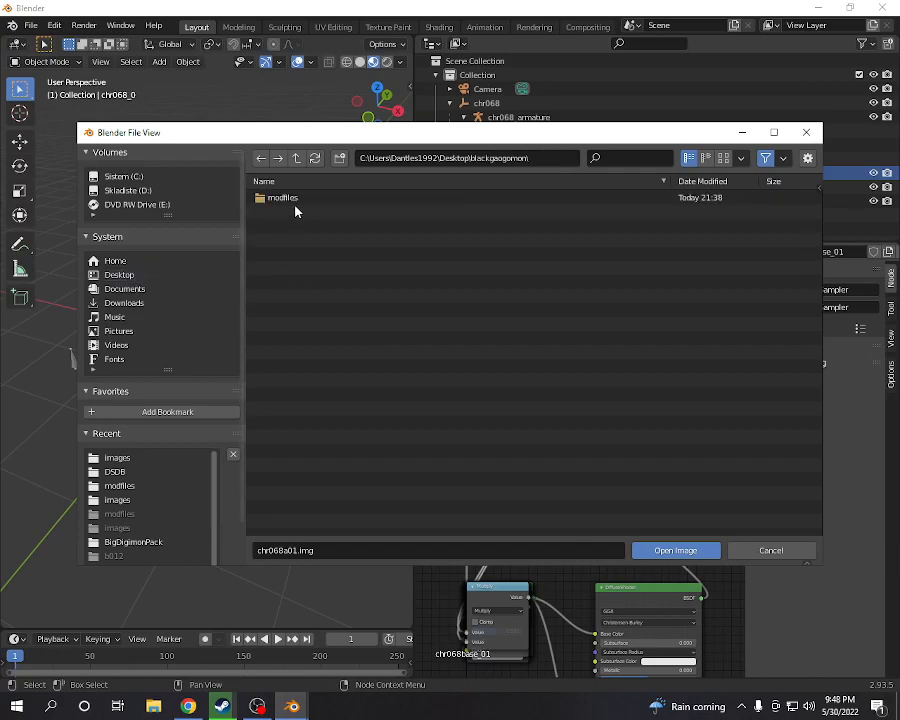
double_click(284, 198)
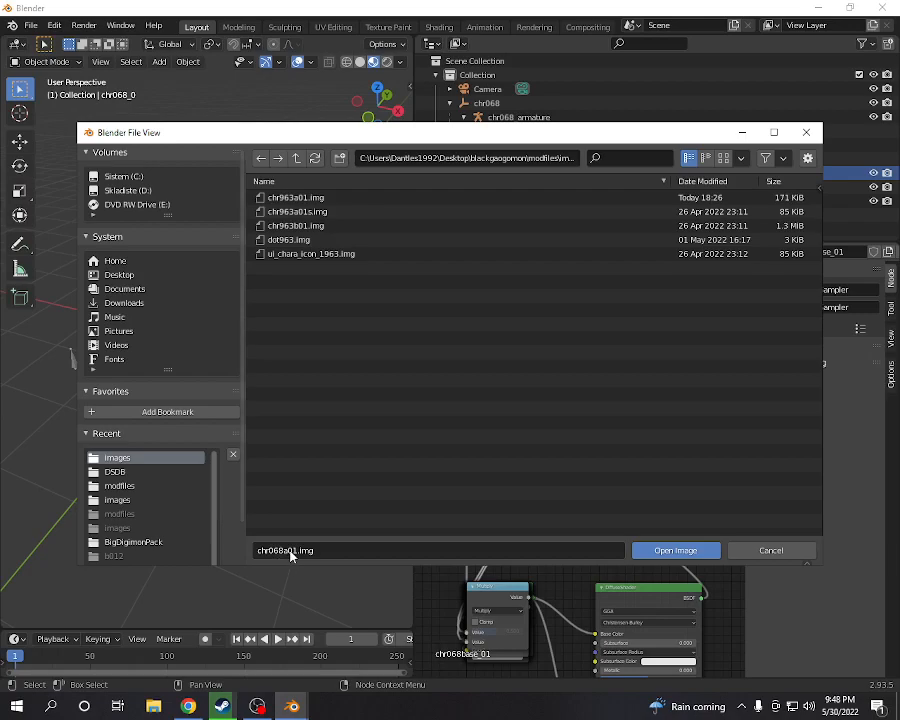
left_click(296, 198)
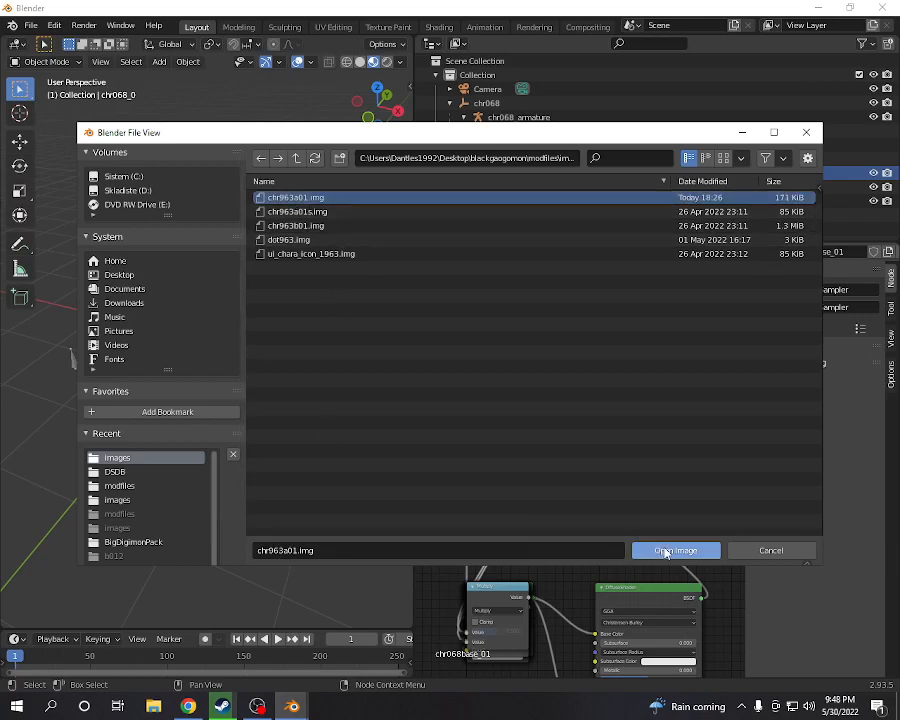
left_click(676, 550)
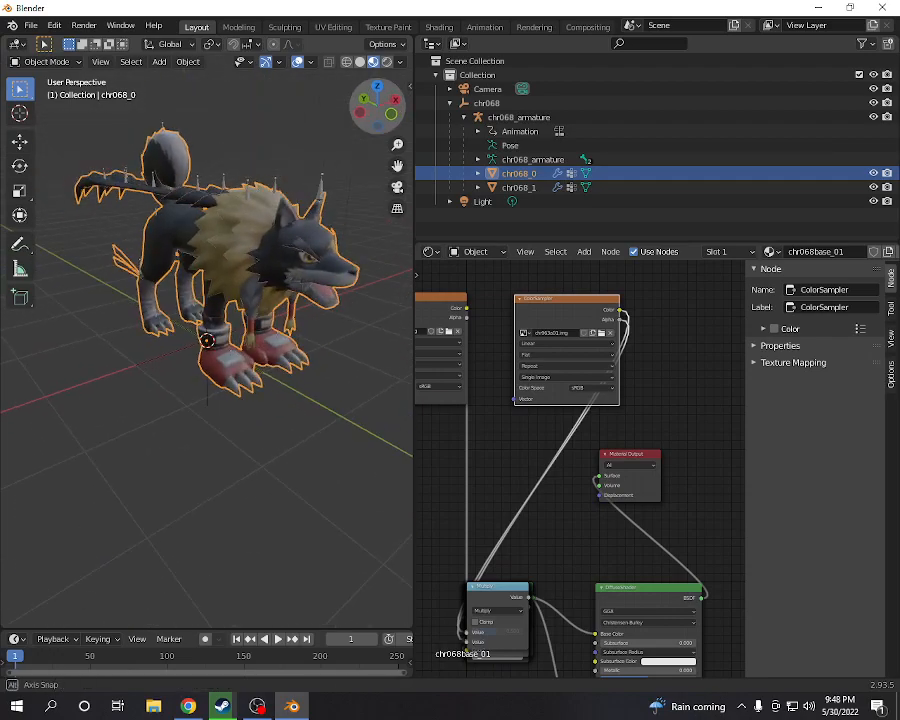
mouse_move(360, 104)
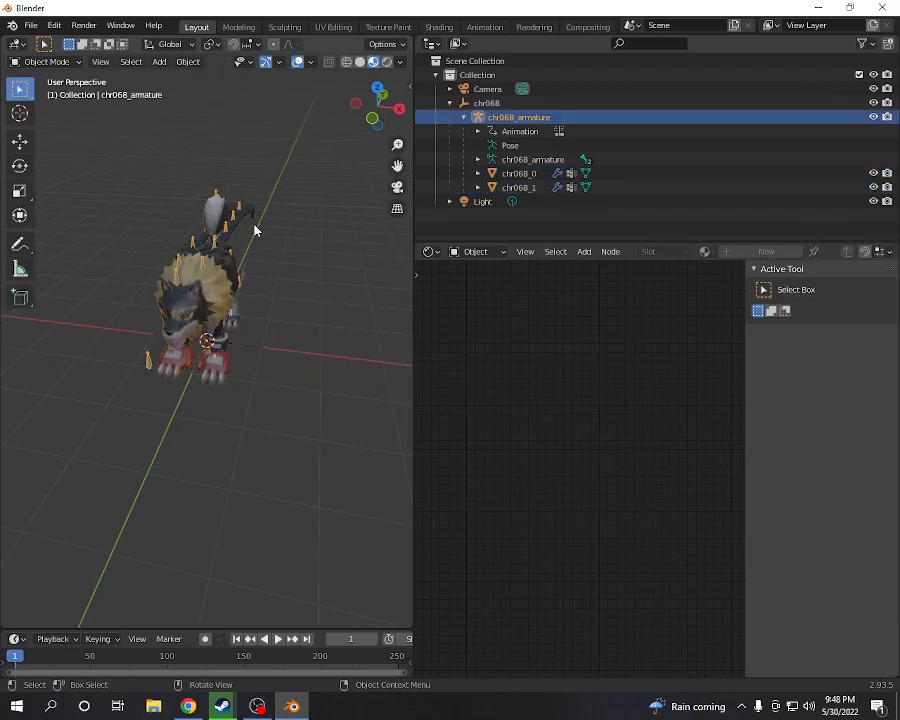
left_click(164, 356)
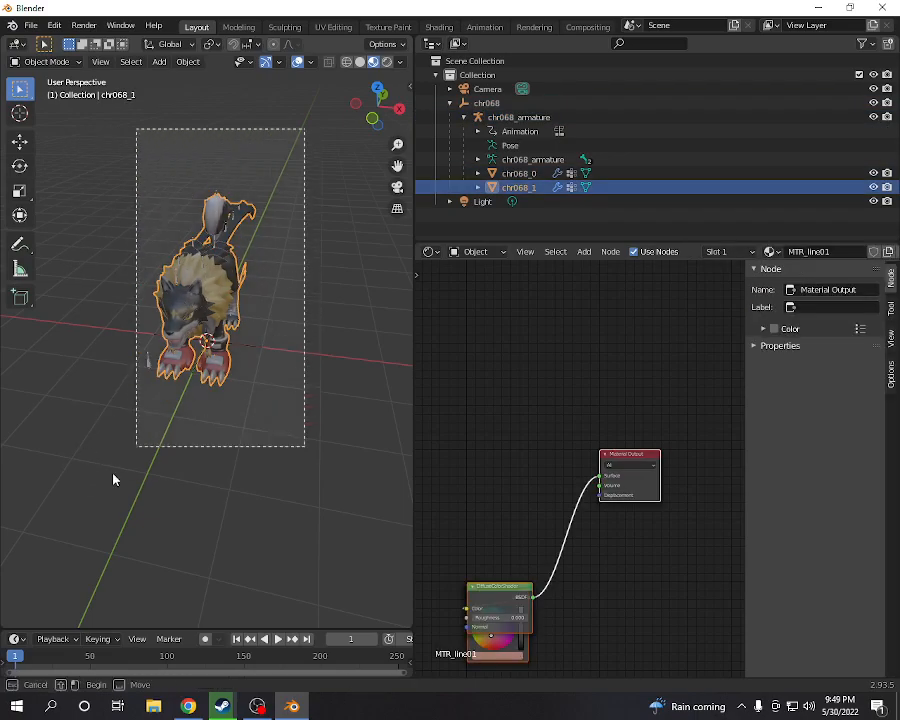
left_click(520, 172)
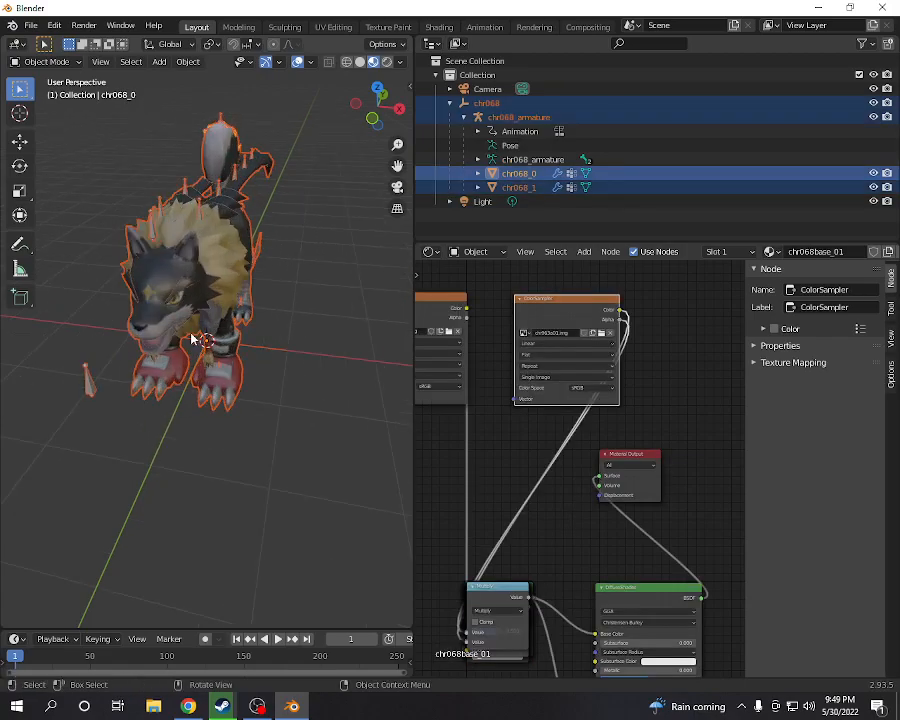
mouse_move(190, 318)
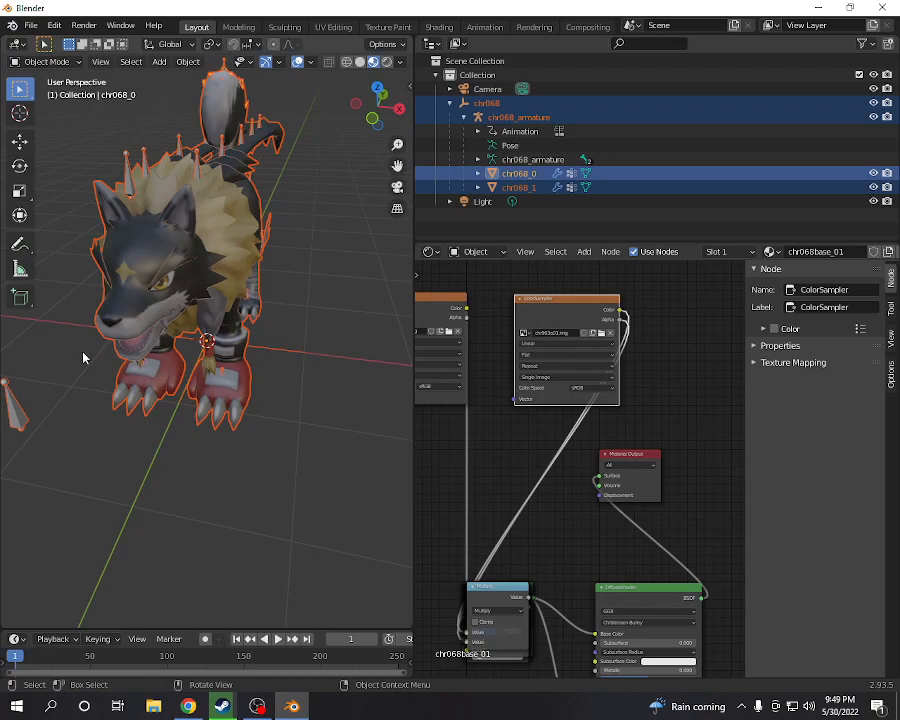
mouse_move(240, 374)
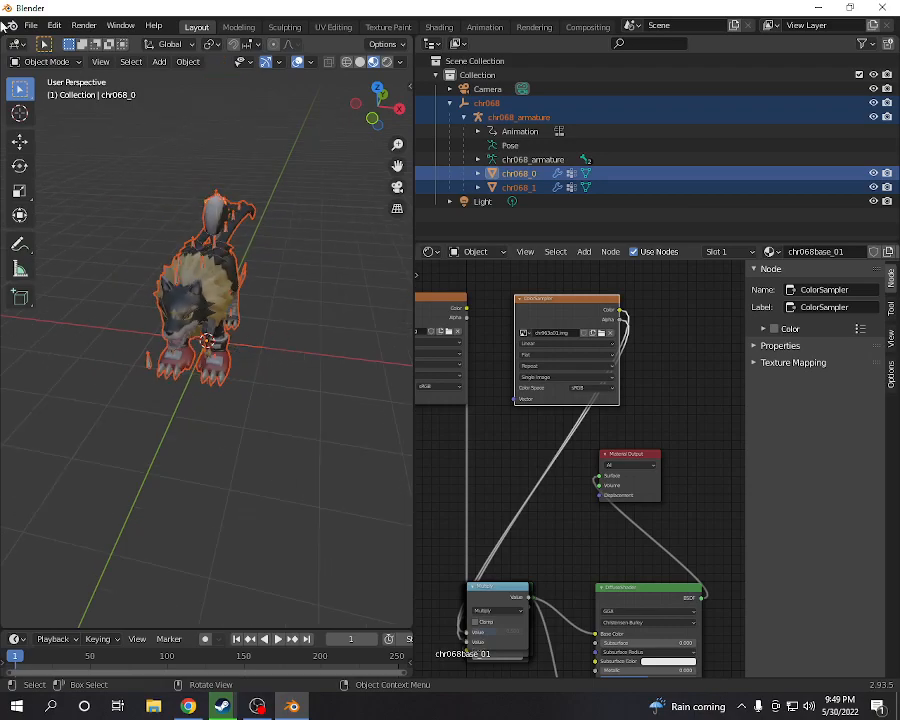
- Begin a DSCS Model export and head to the mod folder on the Desktop
left_click(32, 24)
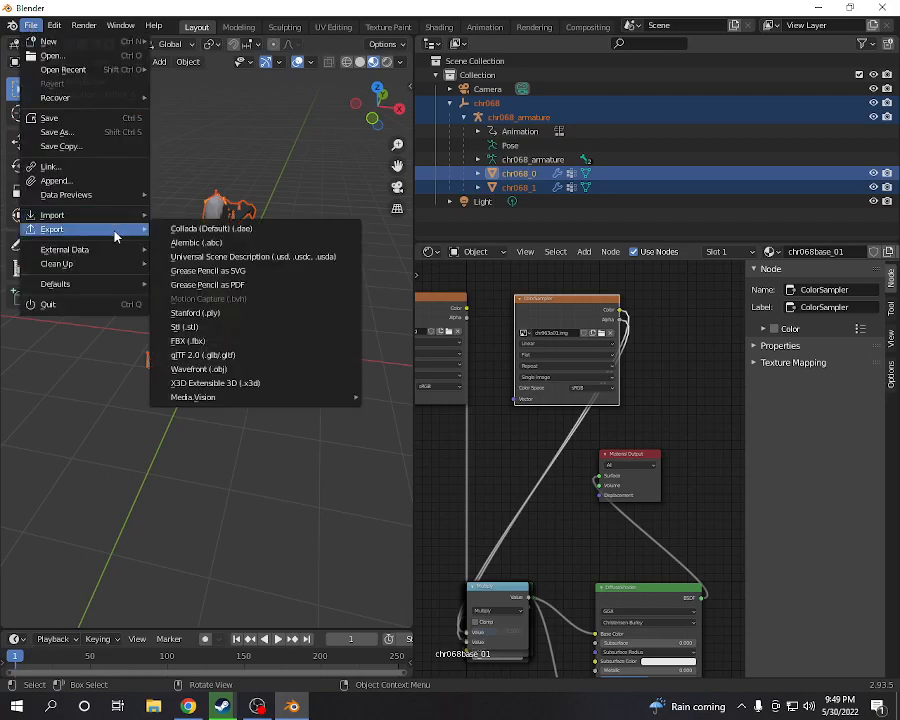
mouse_move(192, 396)
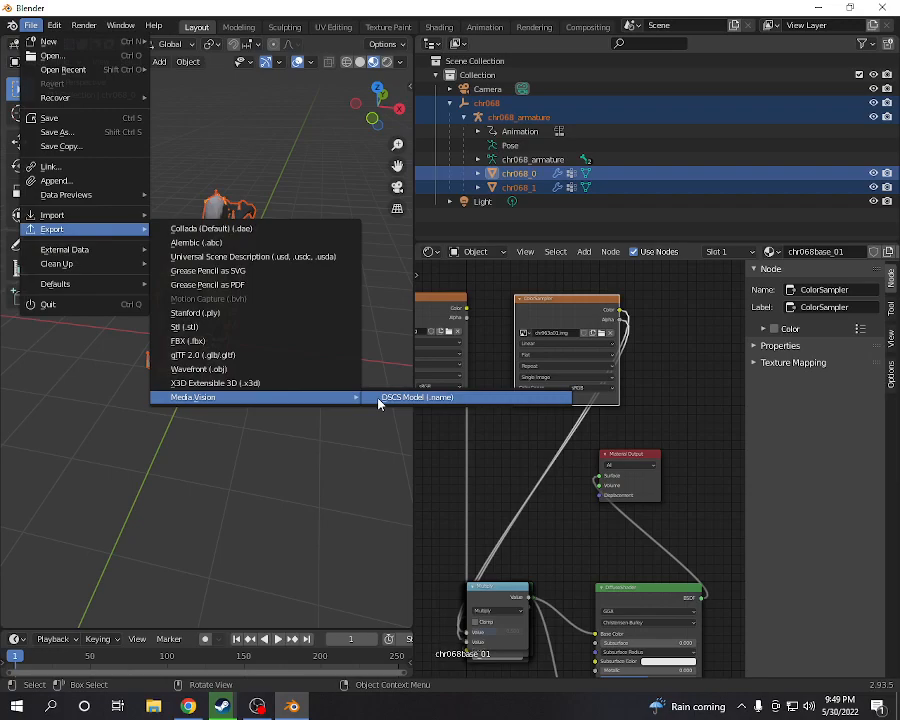
left_click(416, 396)
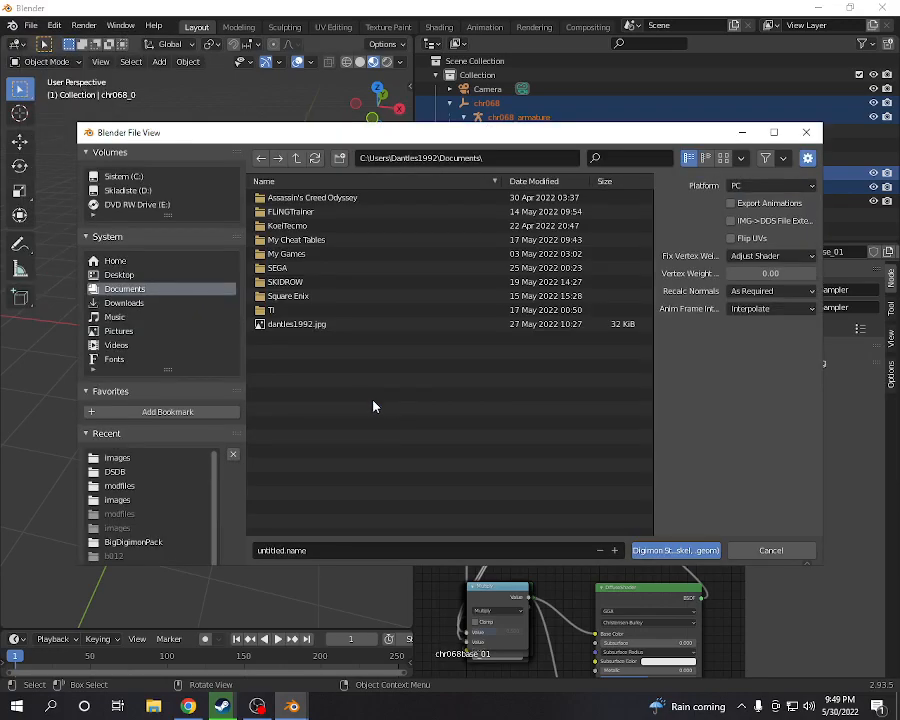
left_click(118, 276)
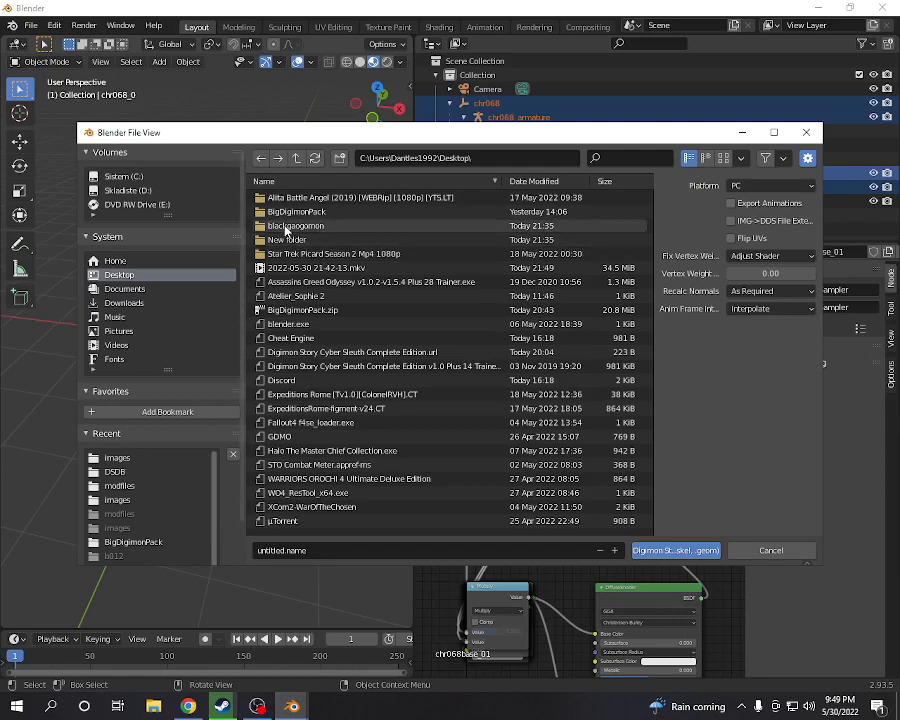
left_click(296, 224)
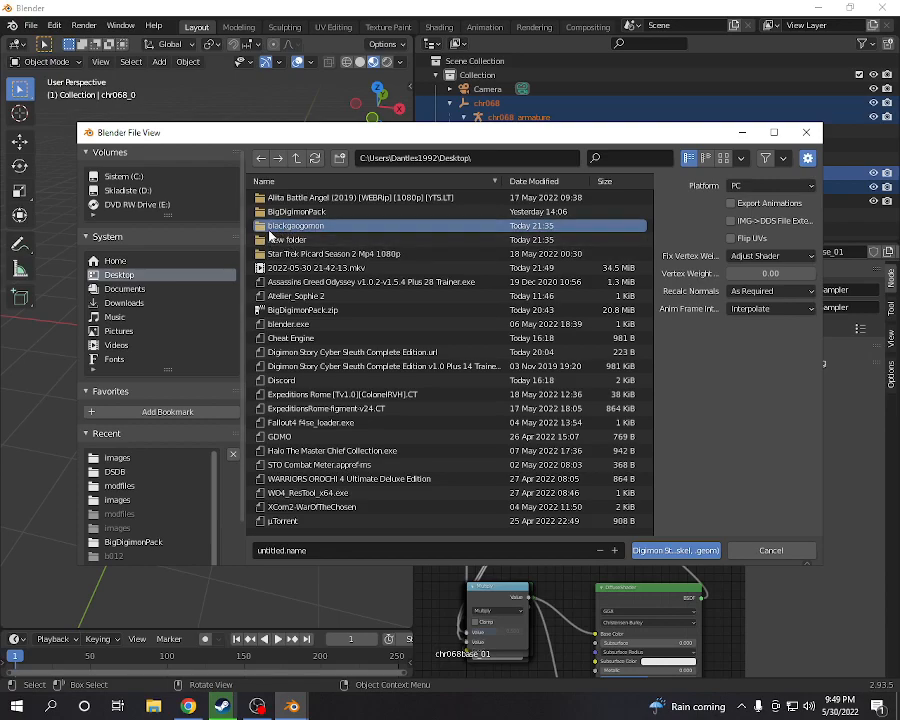
- Export the DSCS model files into modfiles under the existing chr963 name
double_click(294, 224)
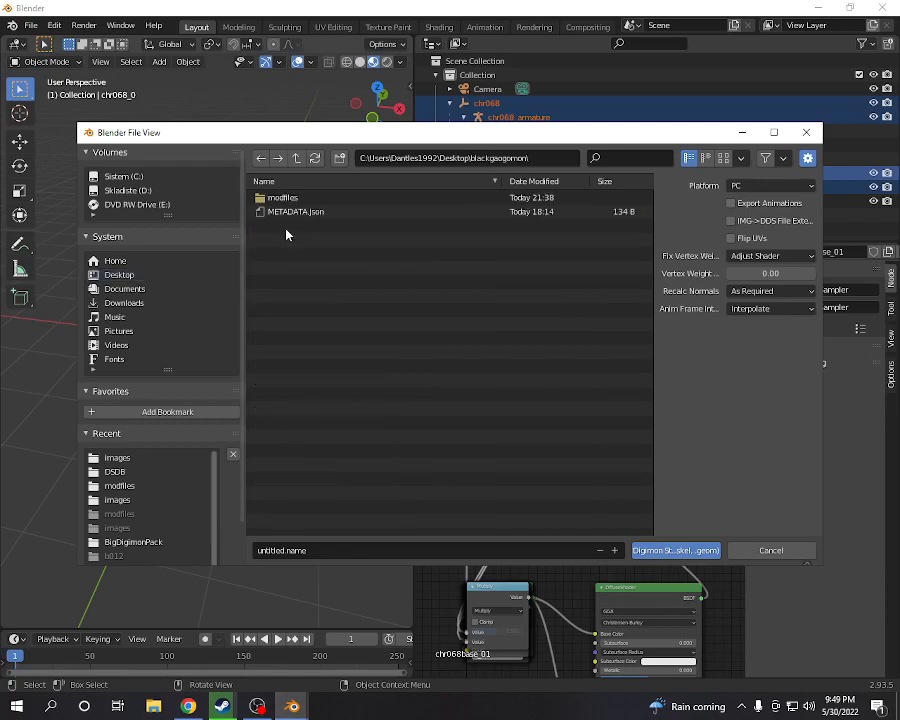
double_click(284, 198)
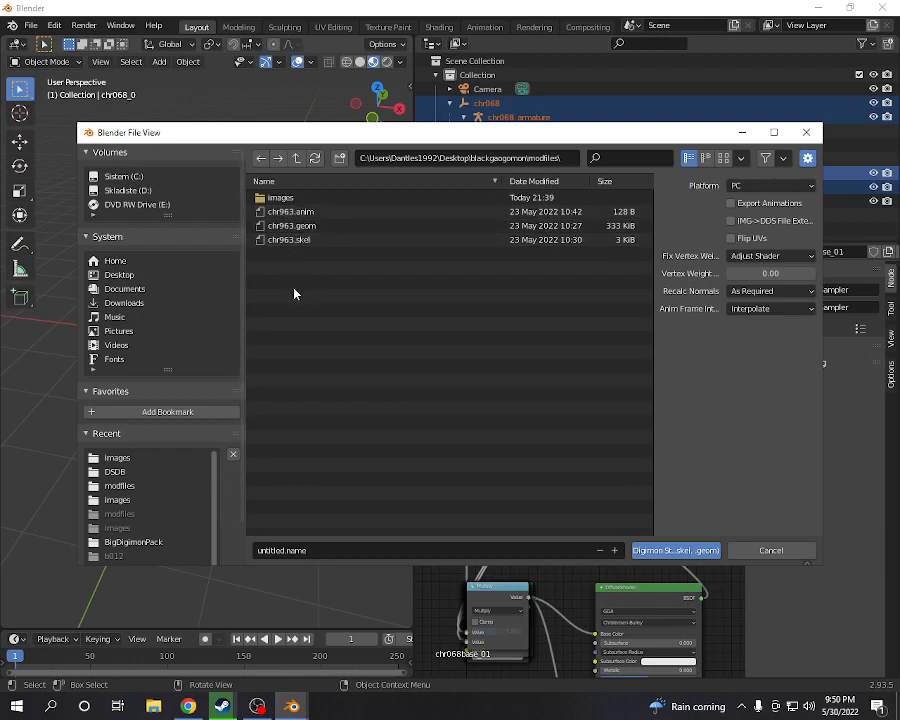
left_click(290, 240)
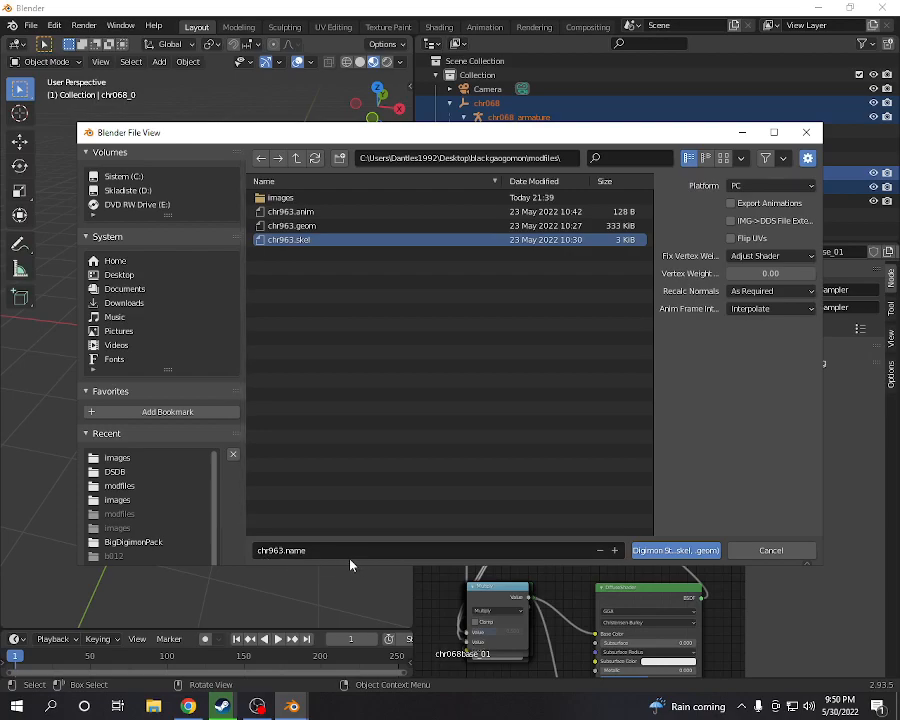
left_click(676, 550)
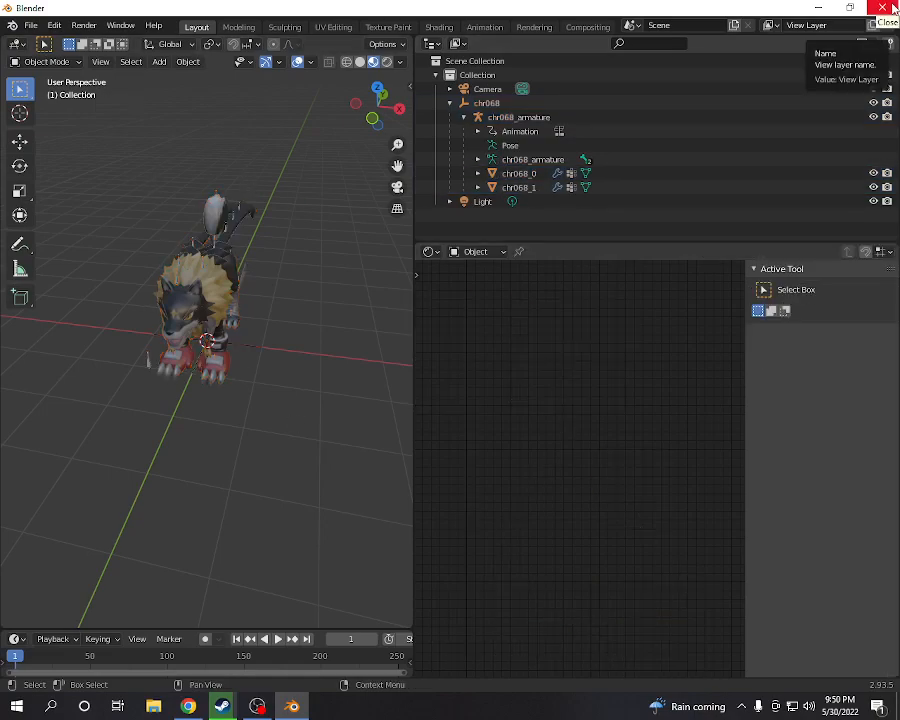
- Close Blender and check modfiles and its images folder for the new chr963 exports
left_click(884, 8)
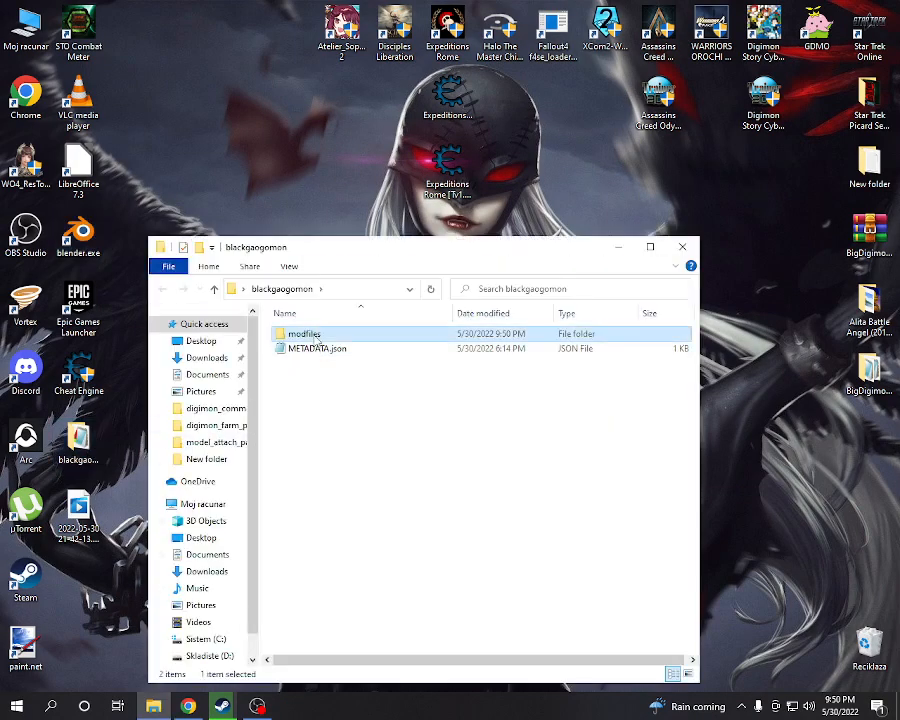
double_click(302, 332)
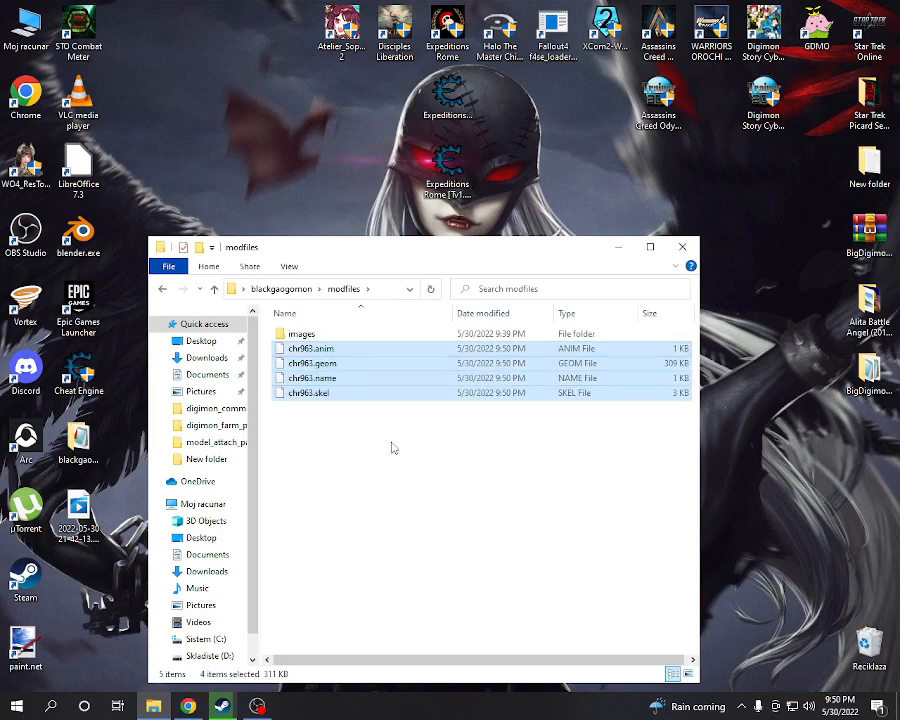
double_click(300, 332)
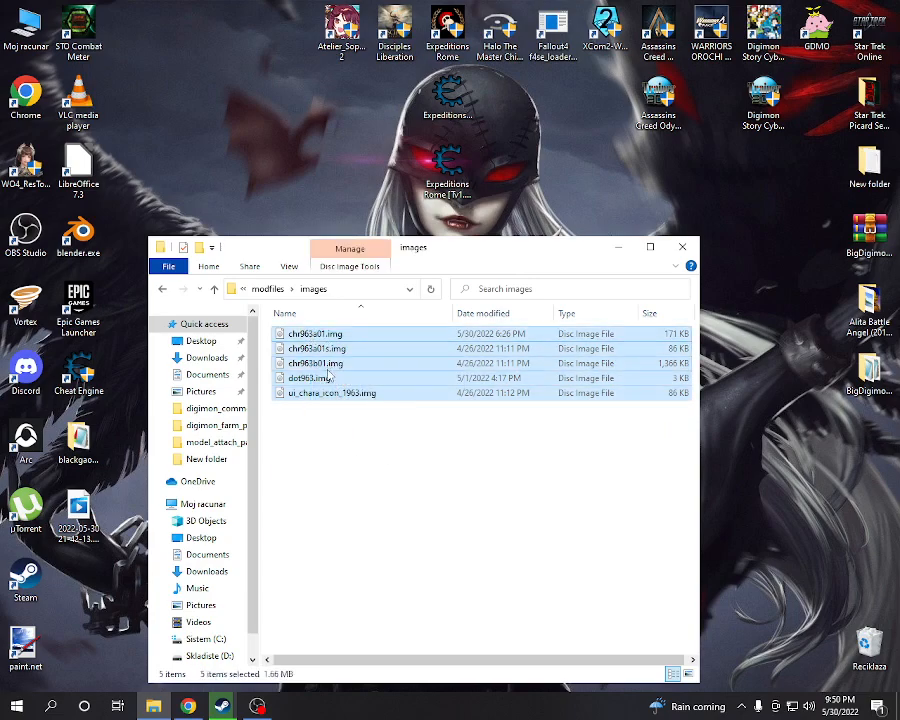
mouse_move(316, 348)
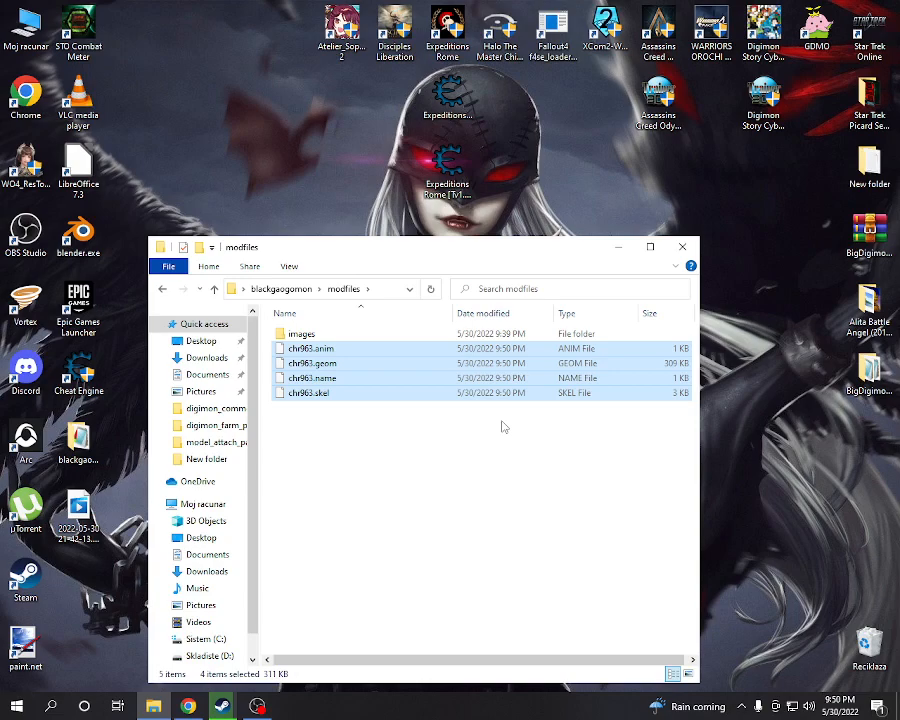
- Clear the file selection and bring the OBS recording software to the front
left_click(500, 440)
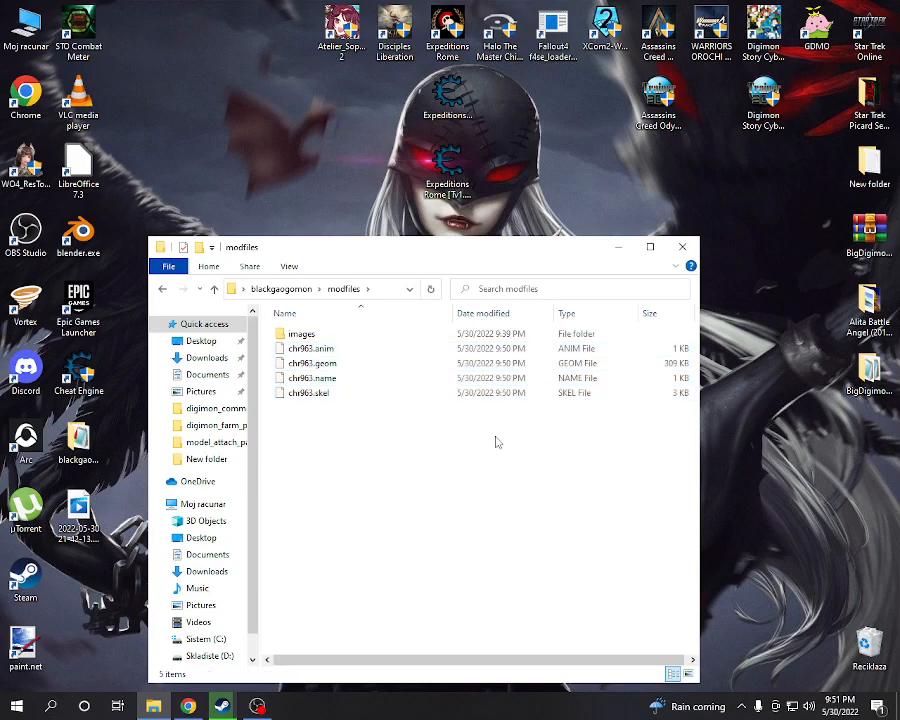
mouse_move(460, 476)
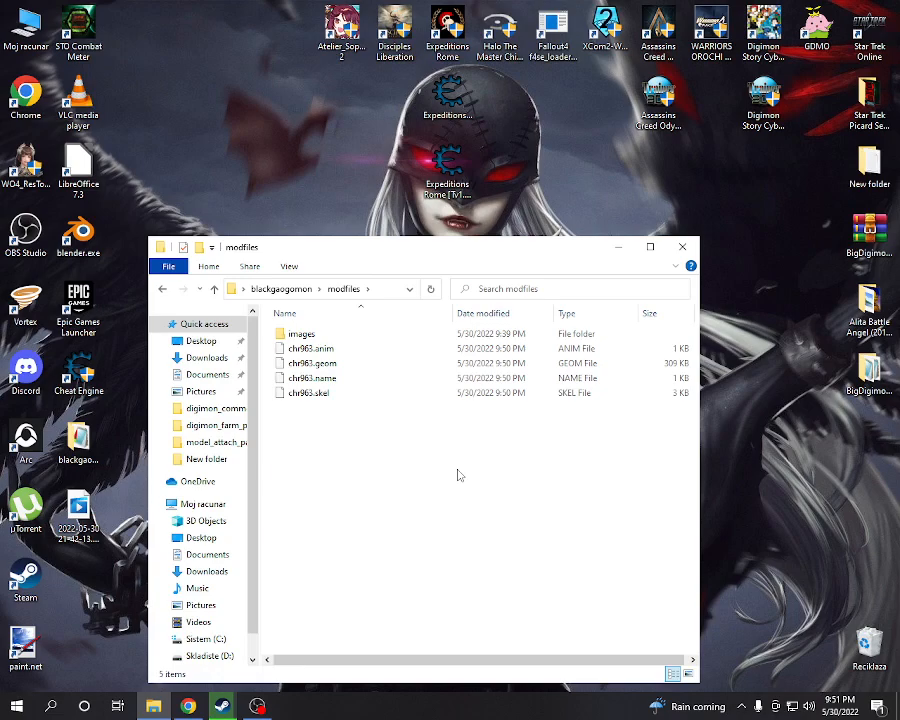
mouse_move(456, 480)
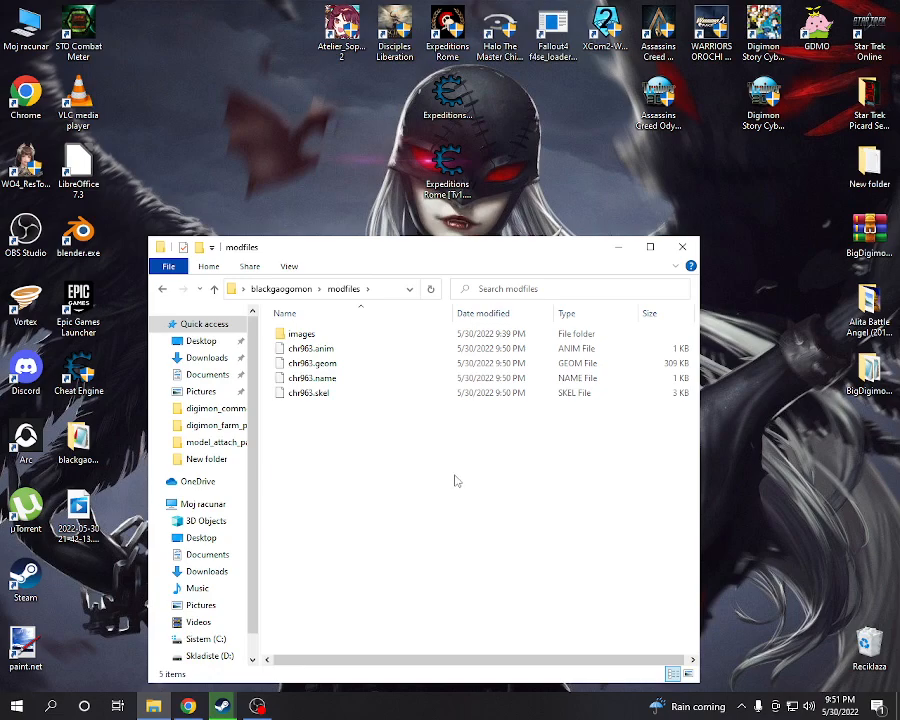
mouse_move(444, 486)
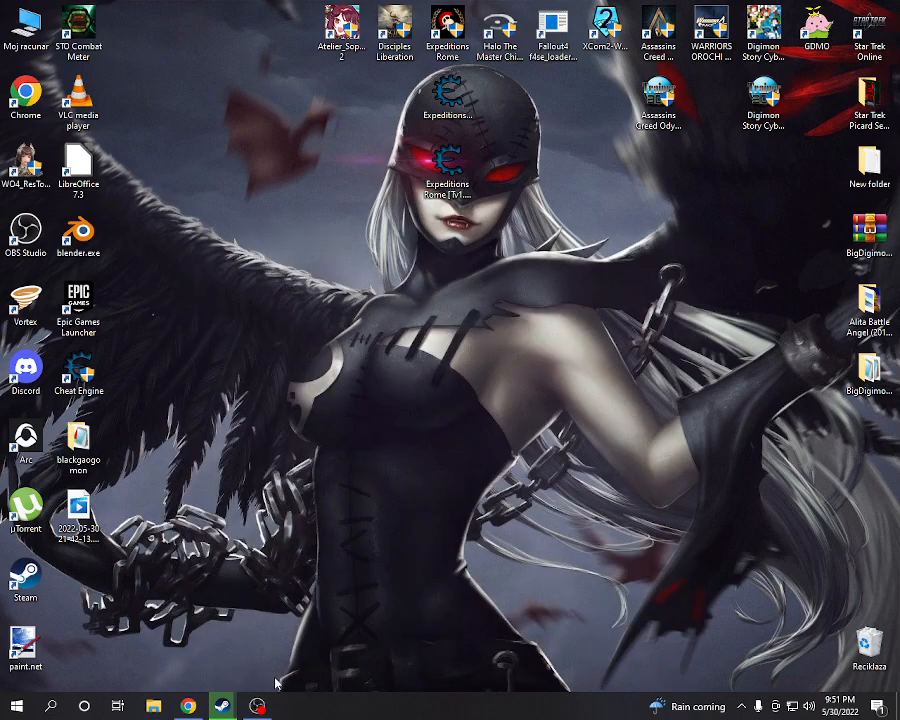
left_click(220, 706)
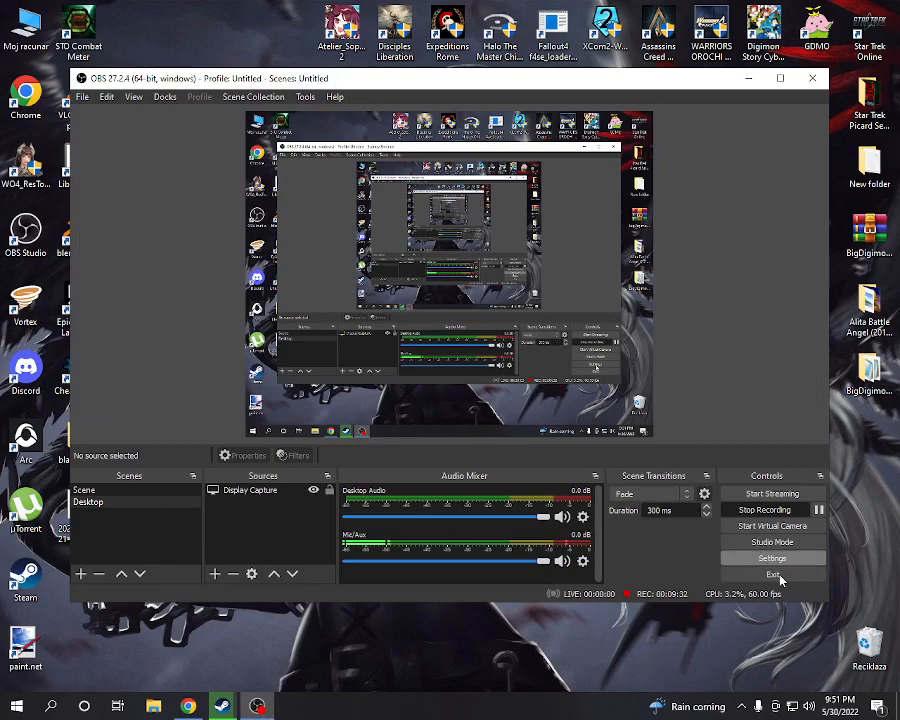